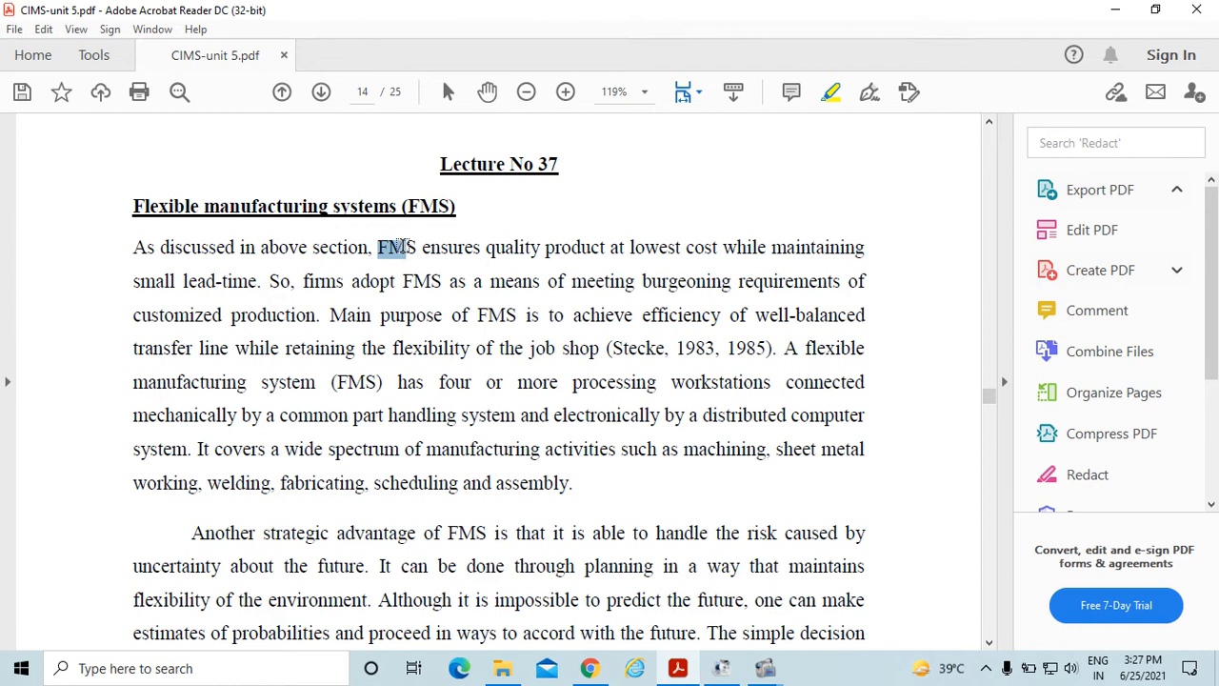
Step: Highlight the sentence 'FMS ensures quality product at lowest cost while maintaining small lead-time'
drag(400, 246, 681, 247)
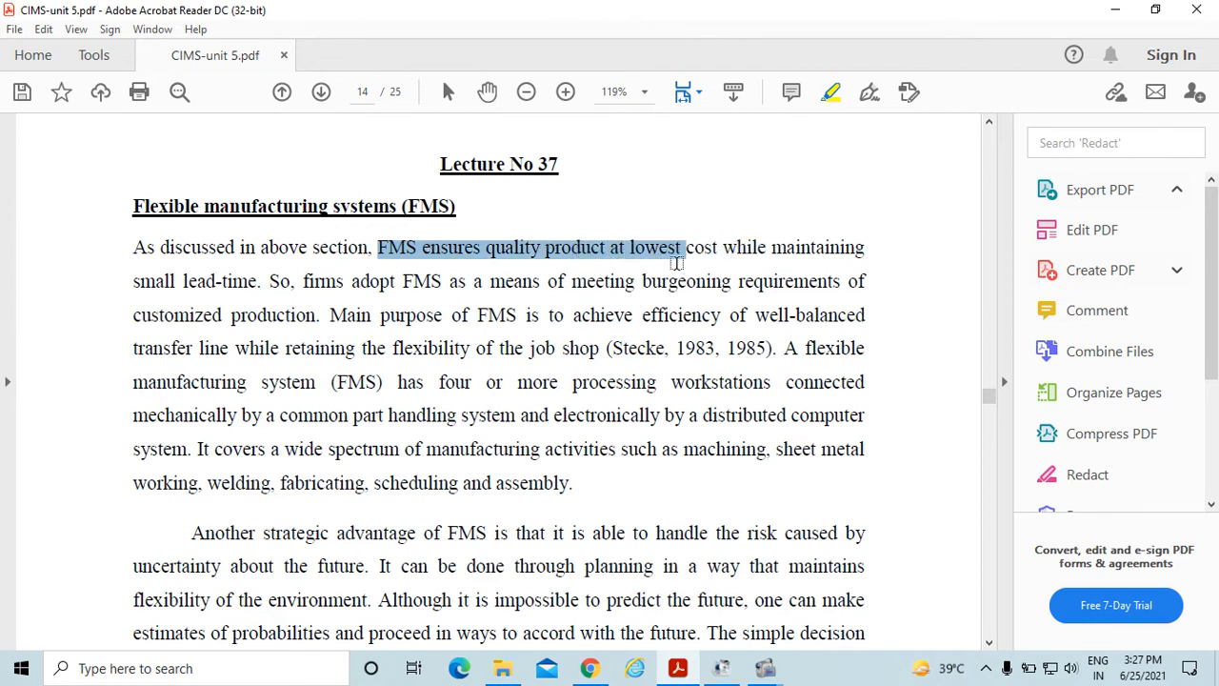
drag(683, 246, 320, 315)
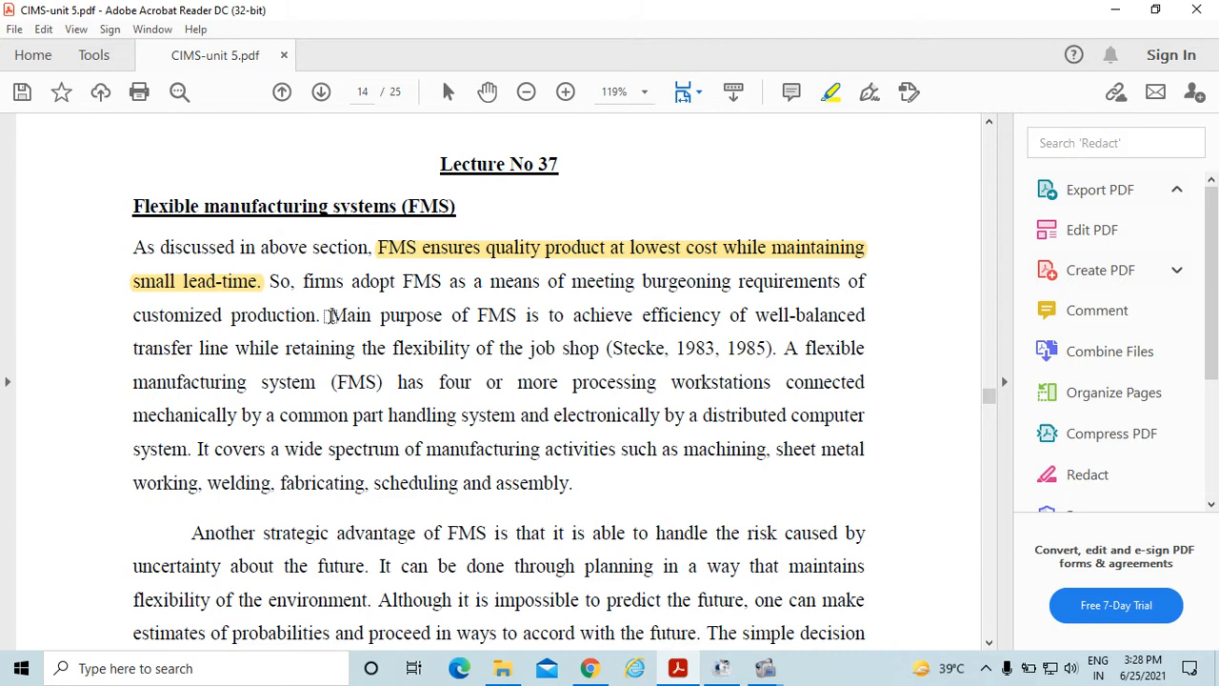
Step: Highlight 'Main purpose of FMS' through transfer line efficiency and 'flexibility of the job shop'
drag(329, 315, 562, 316)
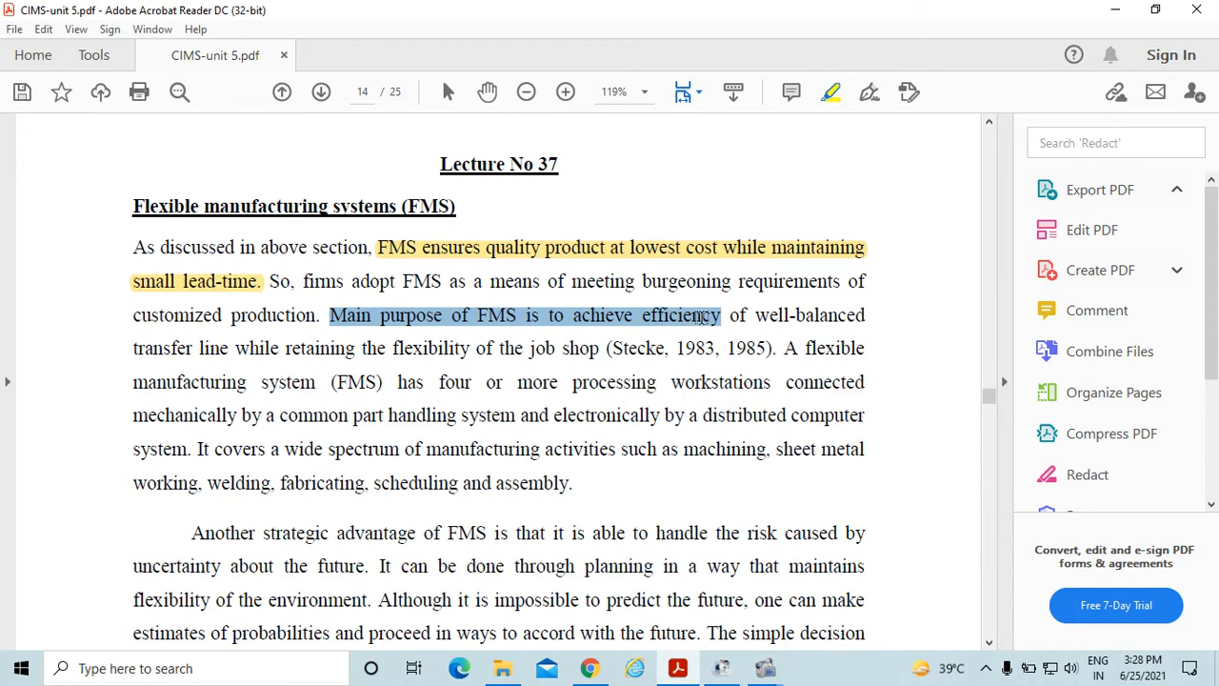
drag(722, 315, 226, 348)
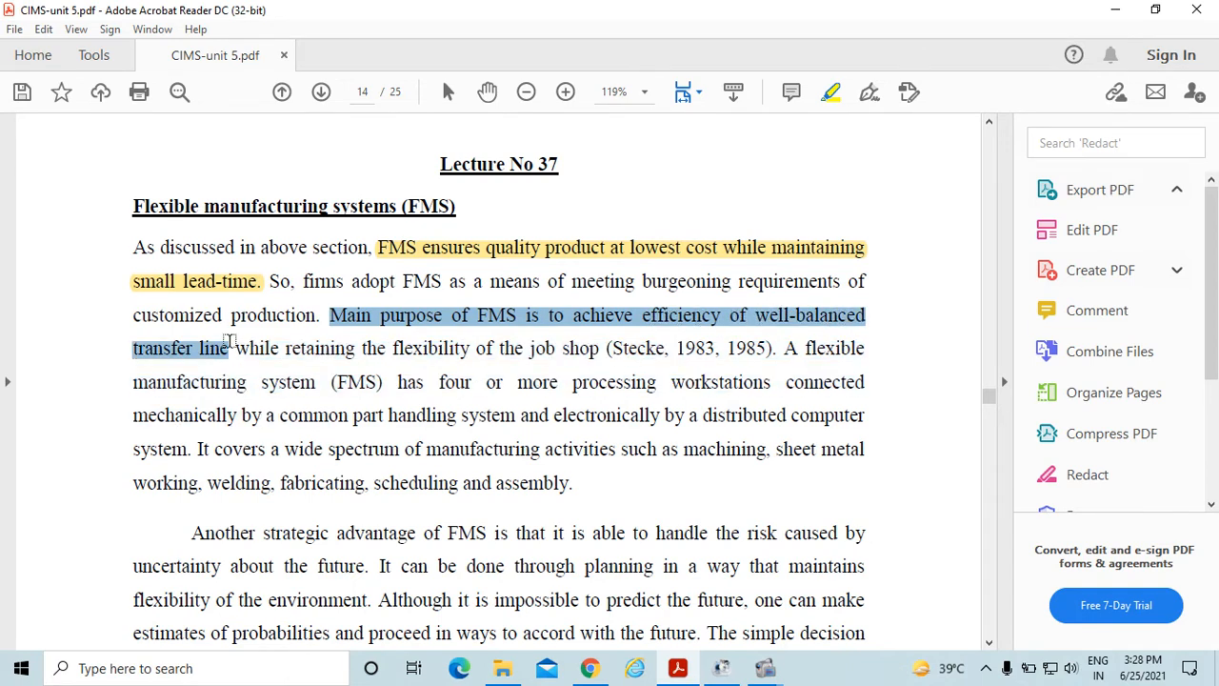
drag(230, 347, 354, 347)
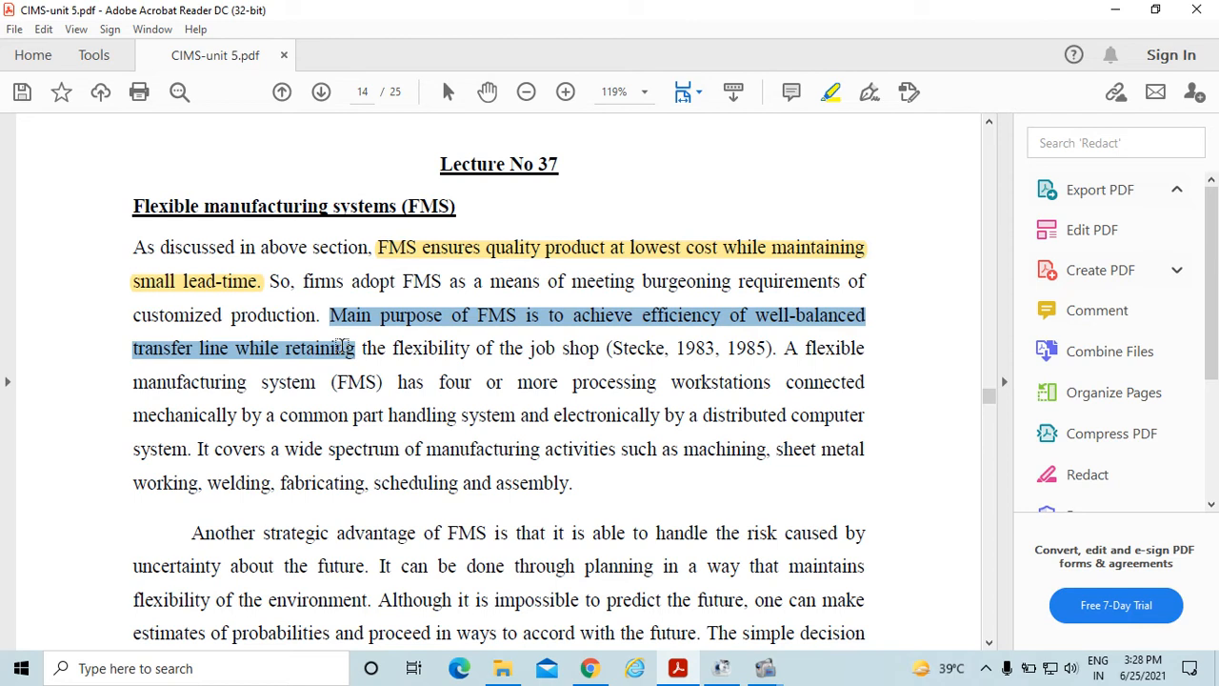
drag(360, 348, 600, 348)
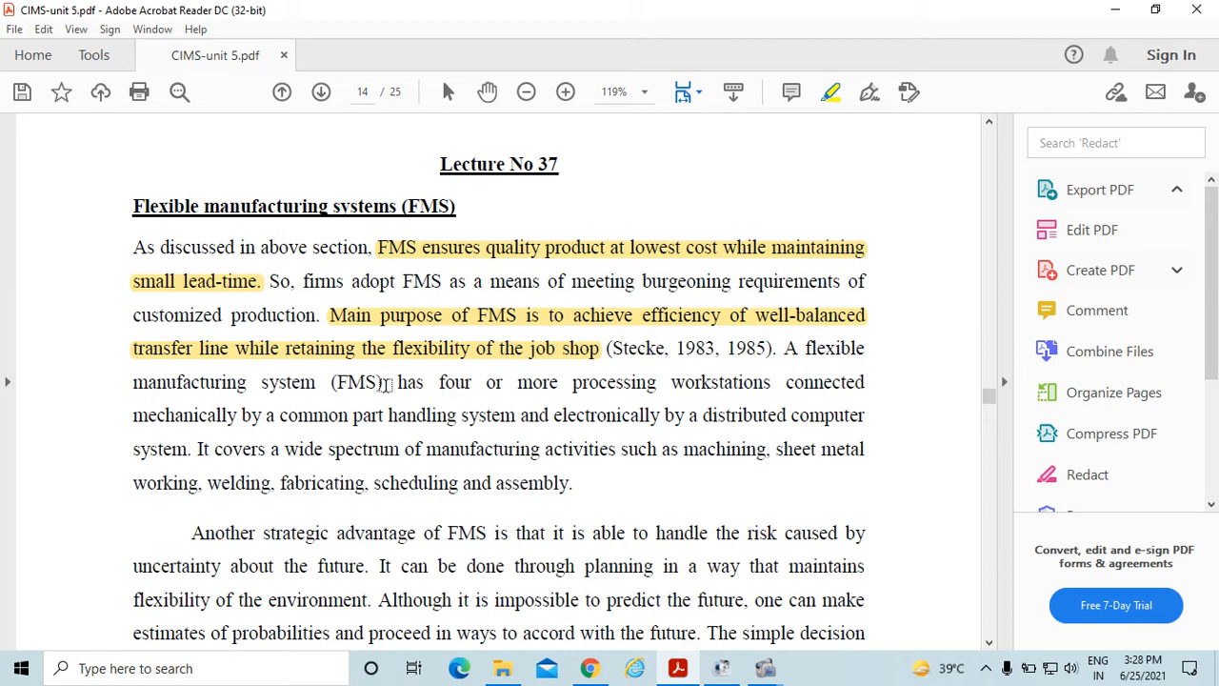
Step: Highlight 'has four or more processing workstations' through 'distributed computer system.'
drag(395, 382, 770, 382)
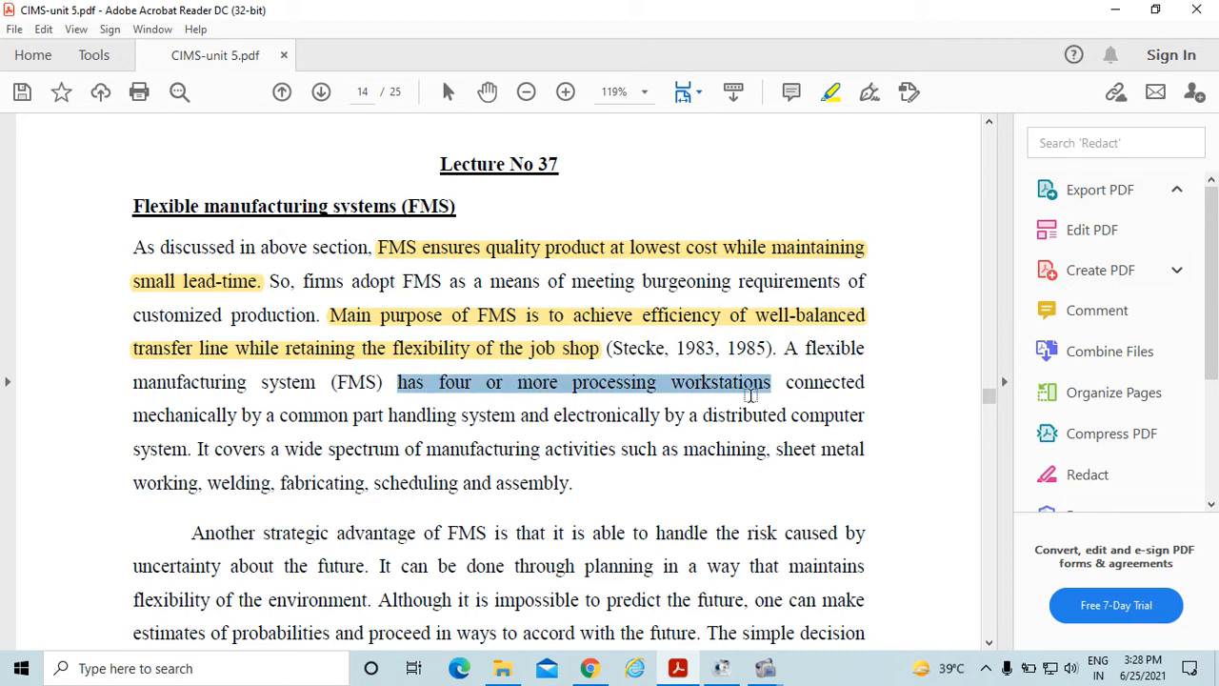
drag(752, 382, 355, 414)
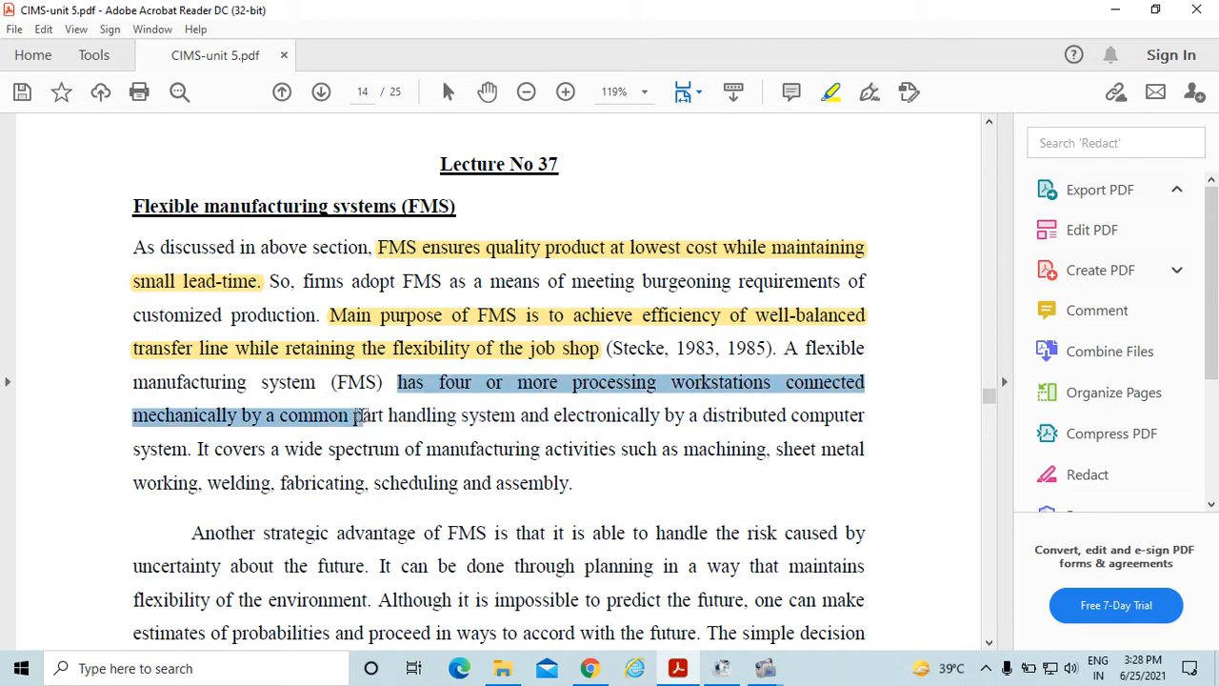
drag(357, 414, 695, 414)
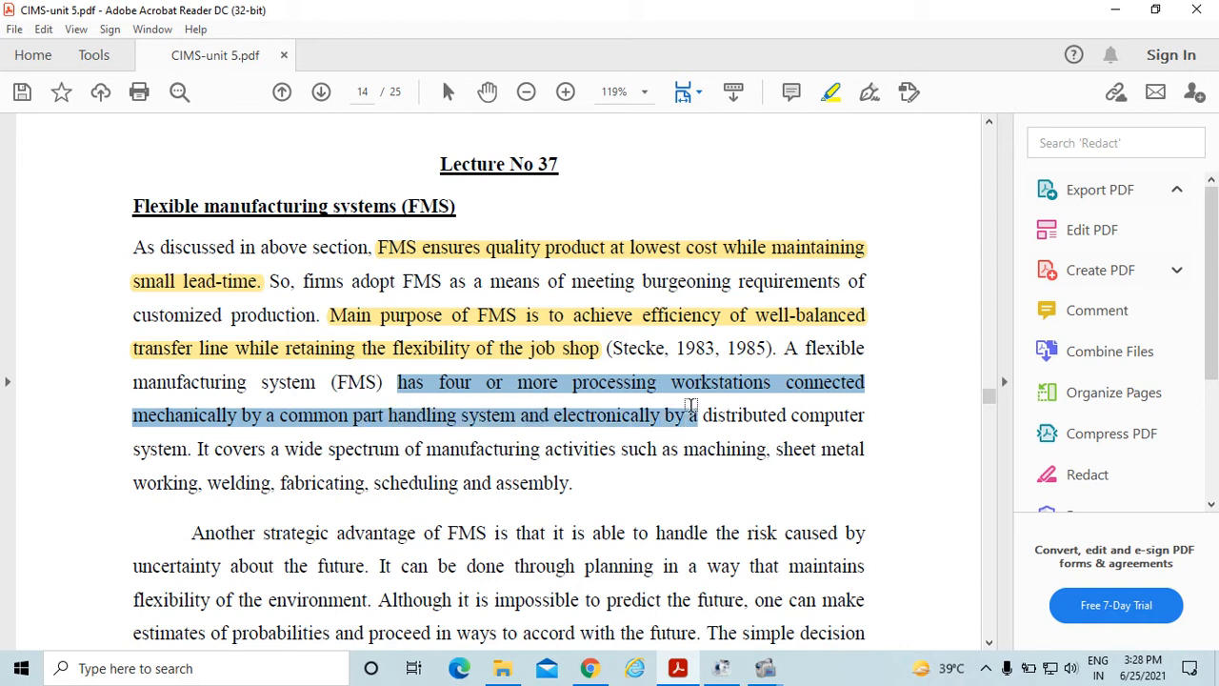
double_click(741, 414)
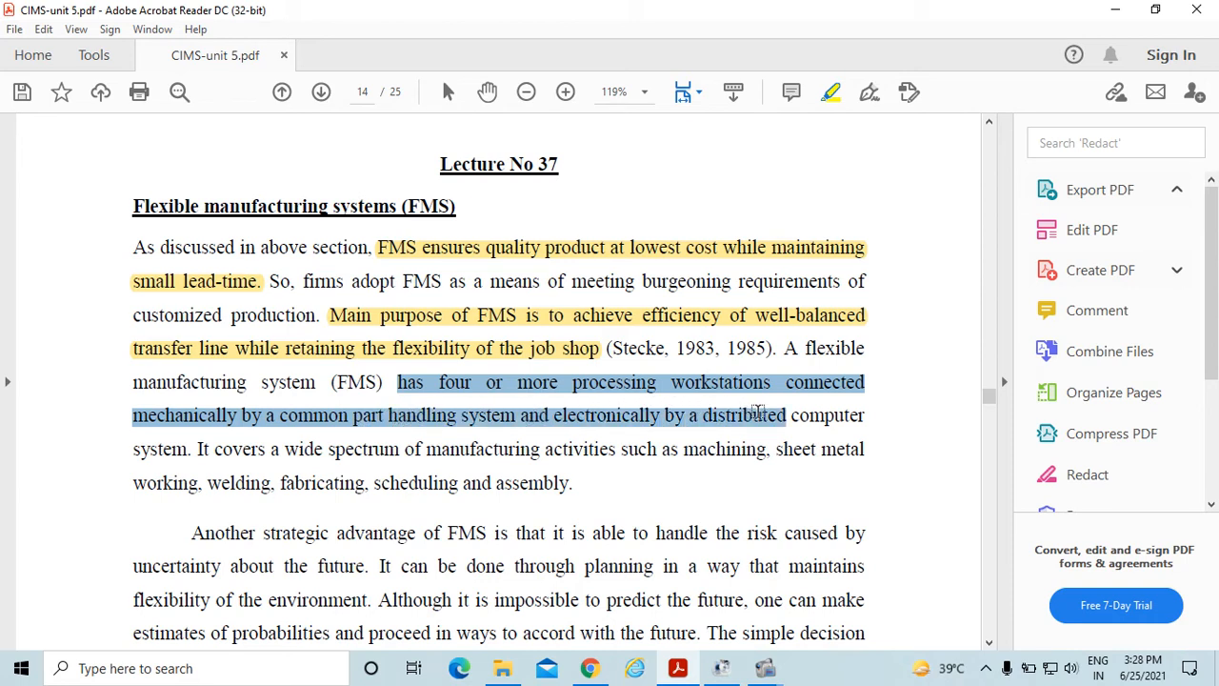
drag(730, 414, 195, 448)
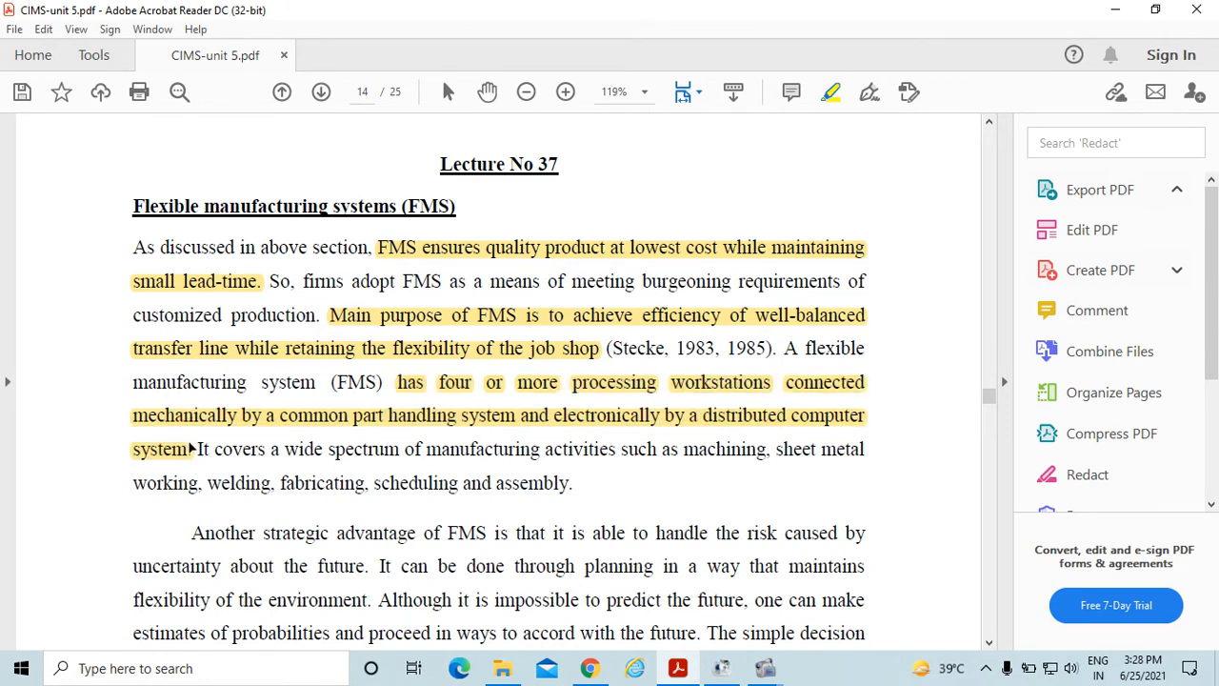
mouse_move(211, 478)
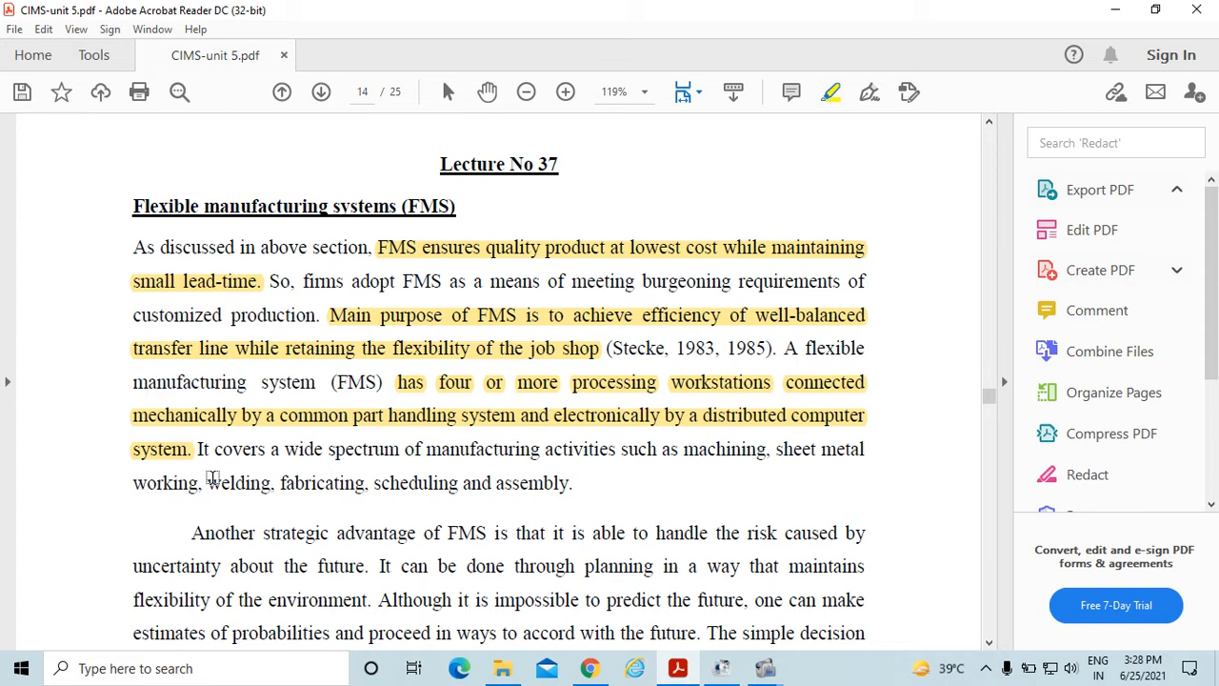
mouse_move(491, 571)
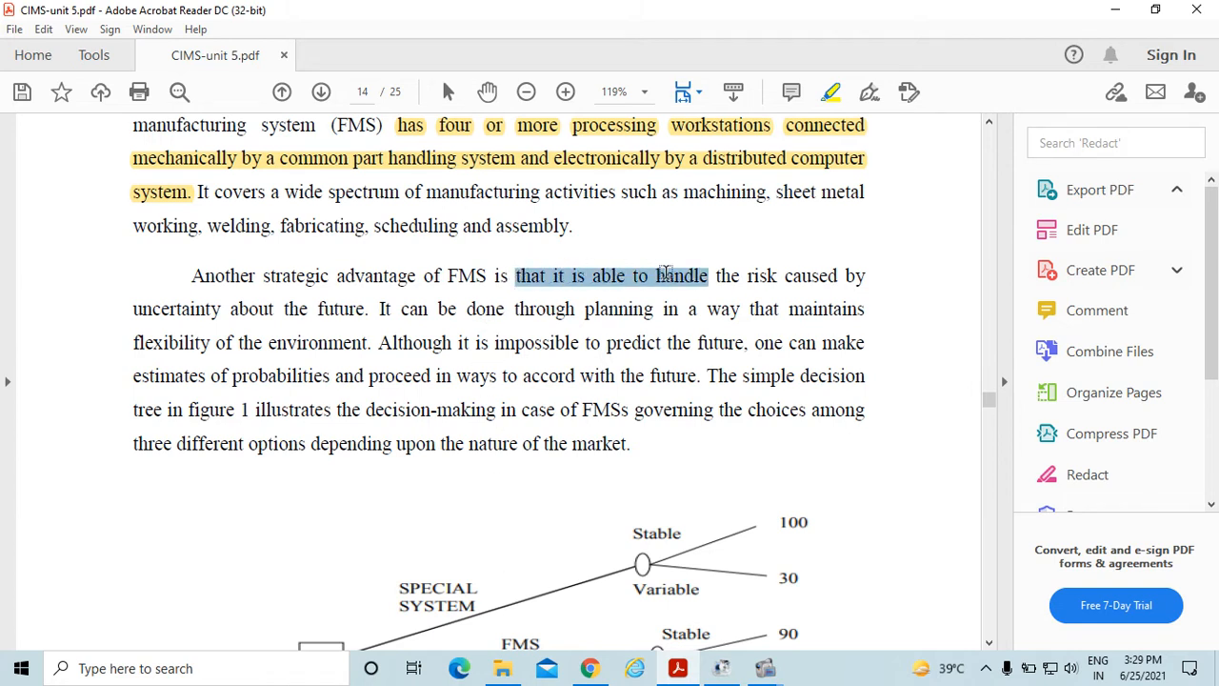
Step: Highlight 'able to handle the risk caused by uncertainty about the future'
drag(663, 275, 743, 309)
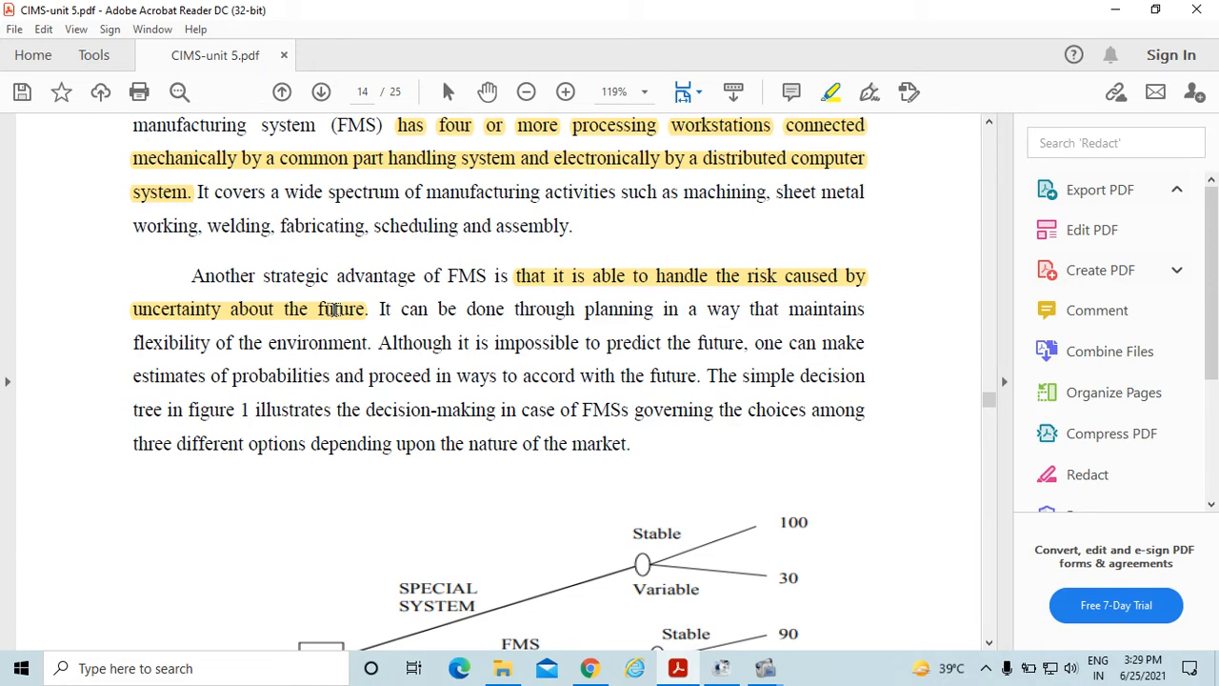
Step: Mark the SPECIAL SYSTEM and FMS labels and a payoff value in Figure 1
scroll(down, 3)
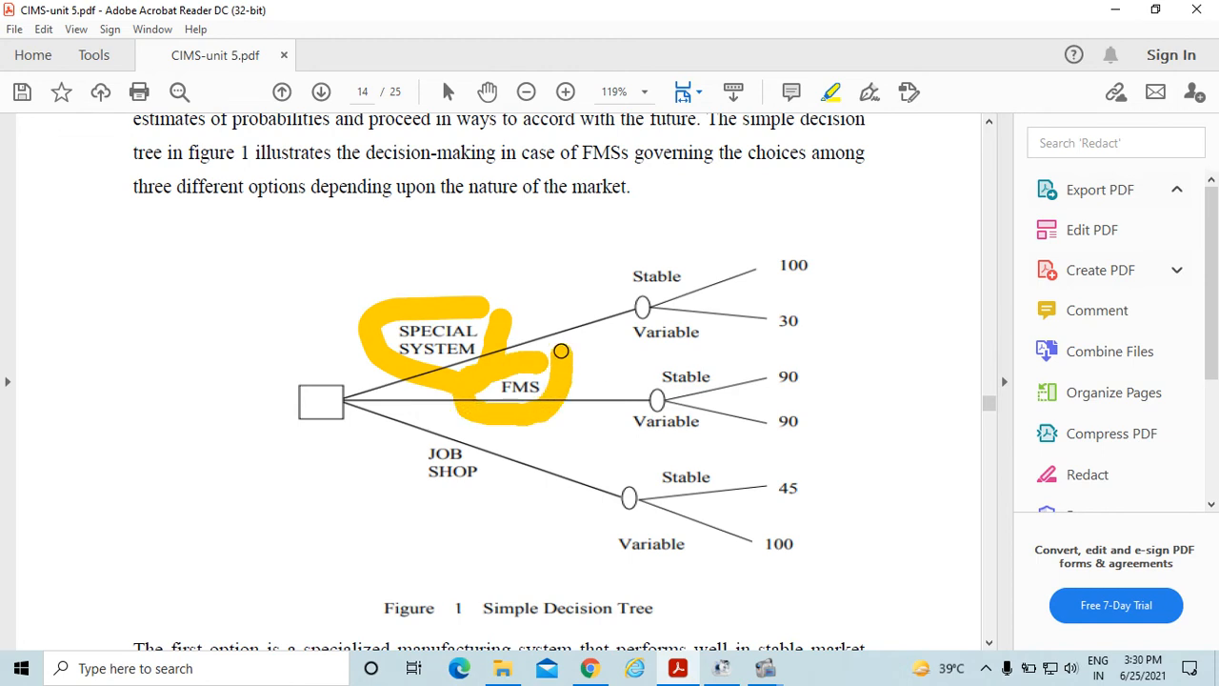
drag(562, 351, 417, 509)
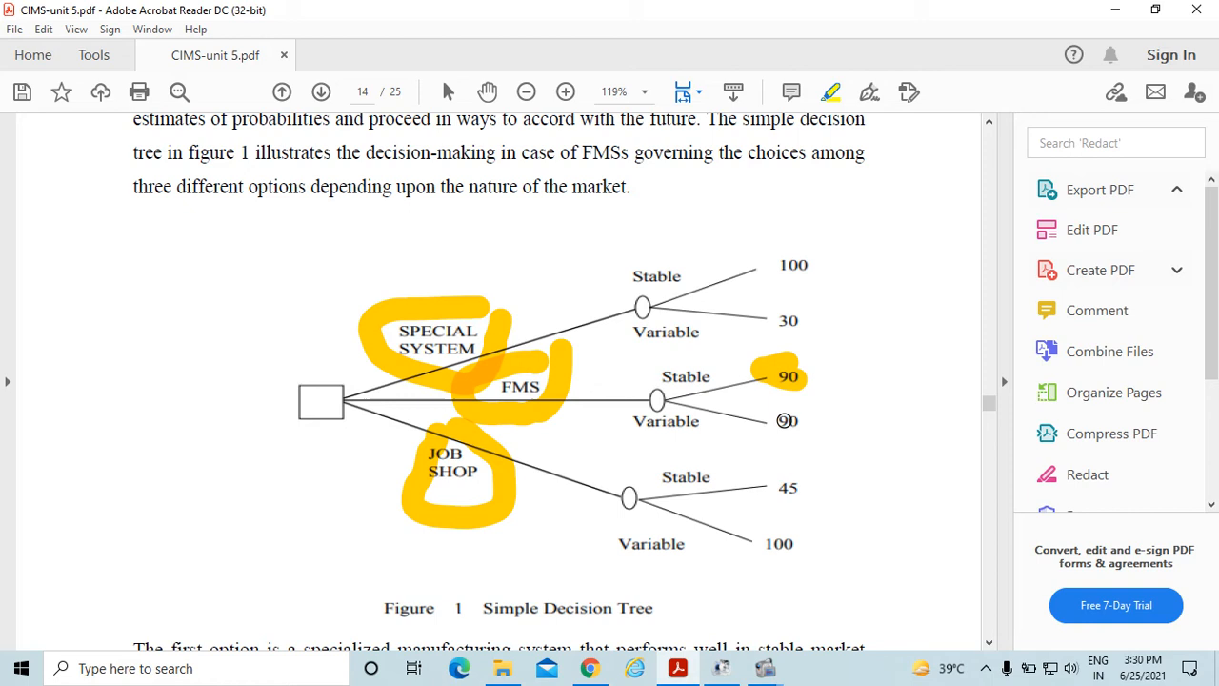
click(783, 419)
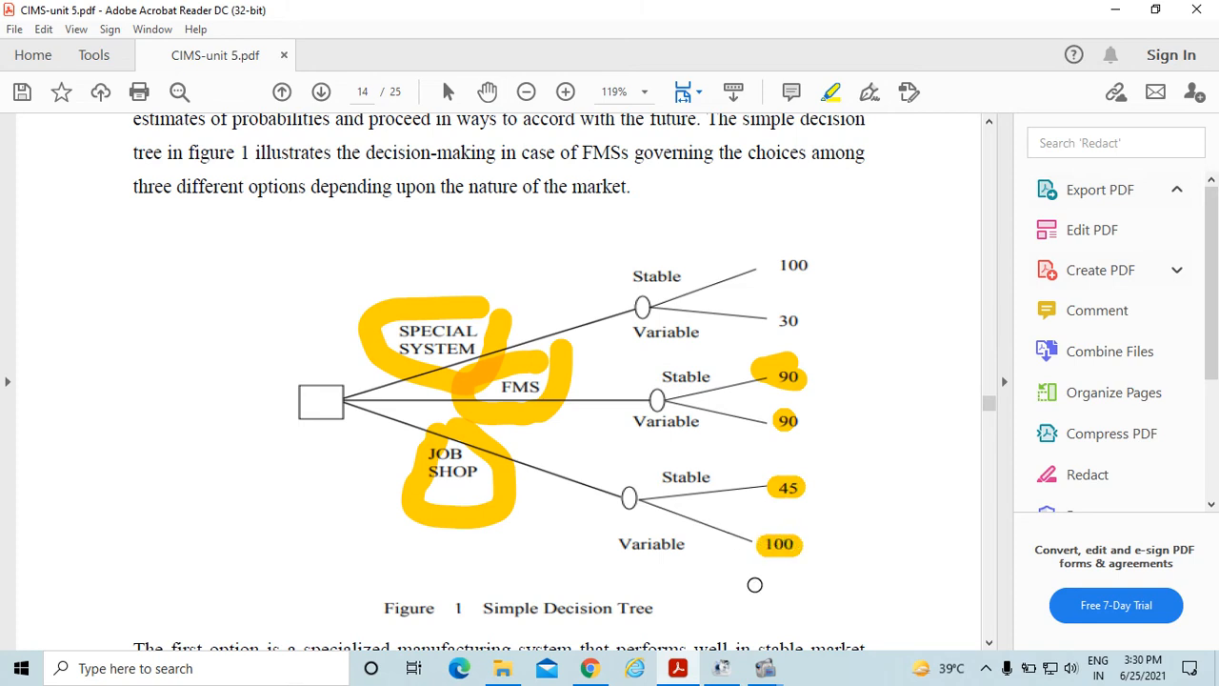
scroll(down, 3)
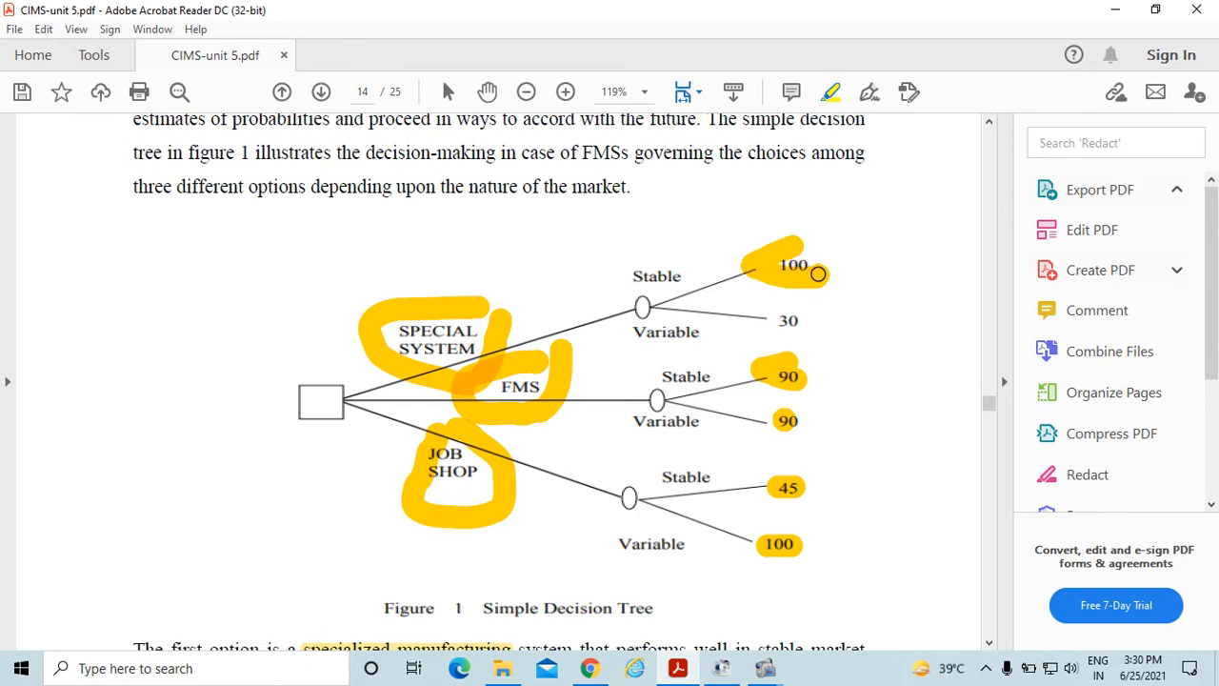
Step: Highlight the FMS payoff value '90)' in the paragraph below the figure
scroll(down, 3)
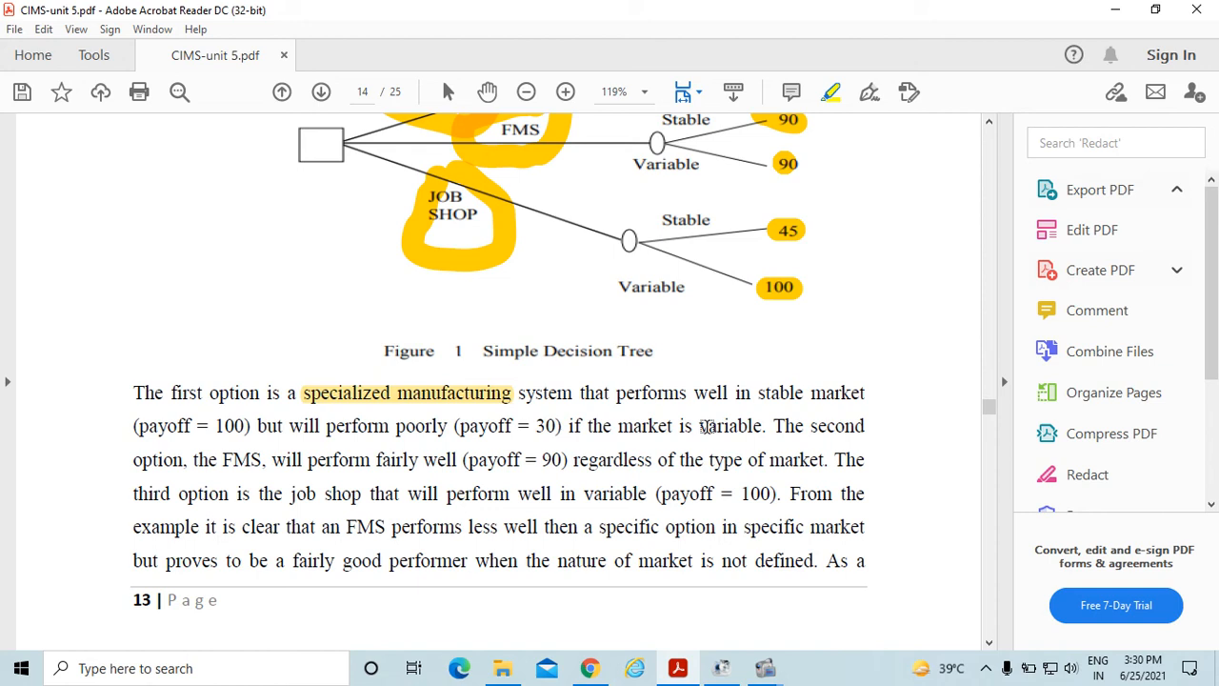
mouse_move(455, 493)
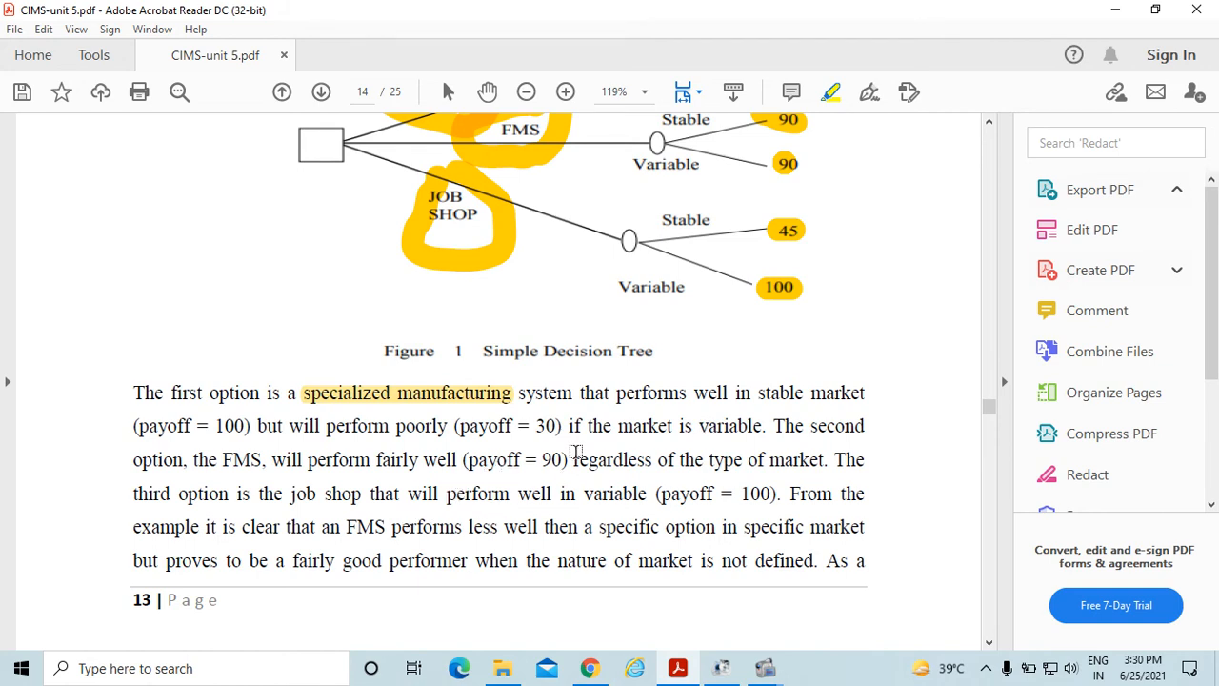
double_click(552, 458)
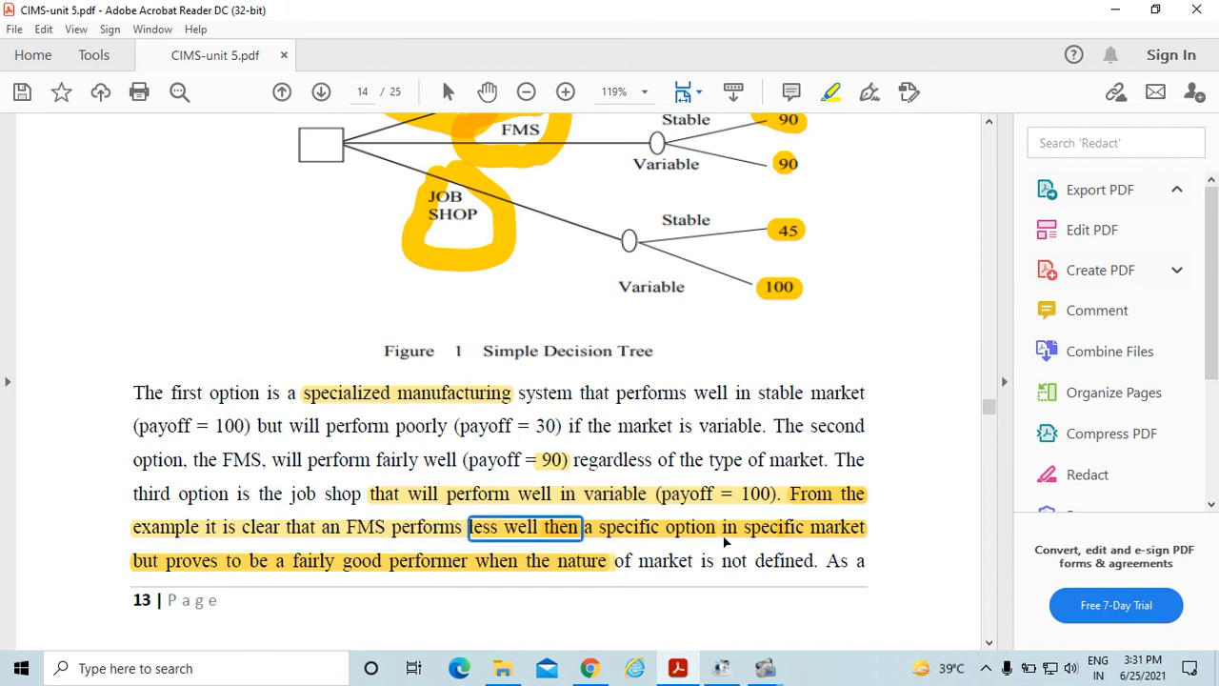
mouse_move(824, 534)
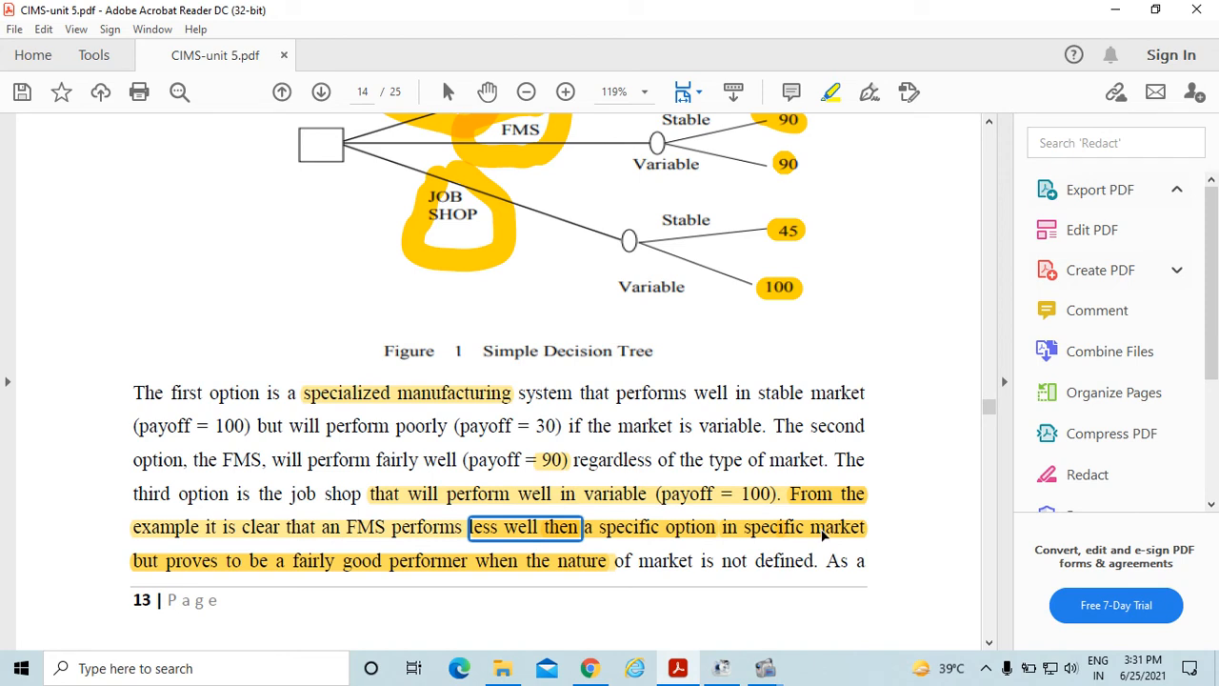
mouse_move(821, 531)
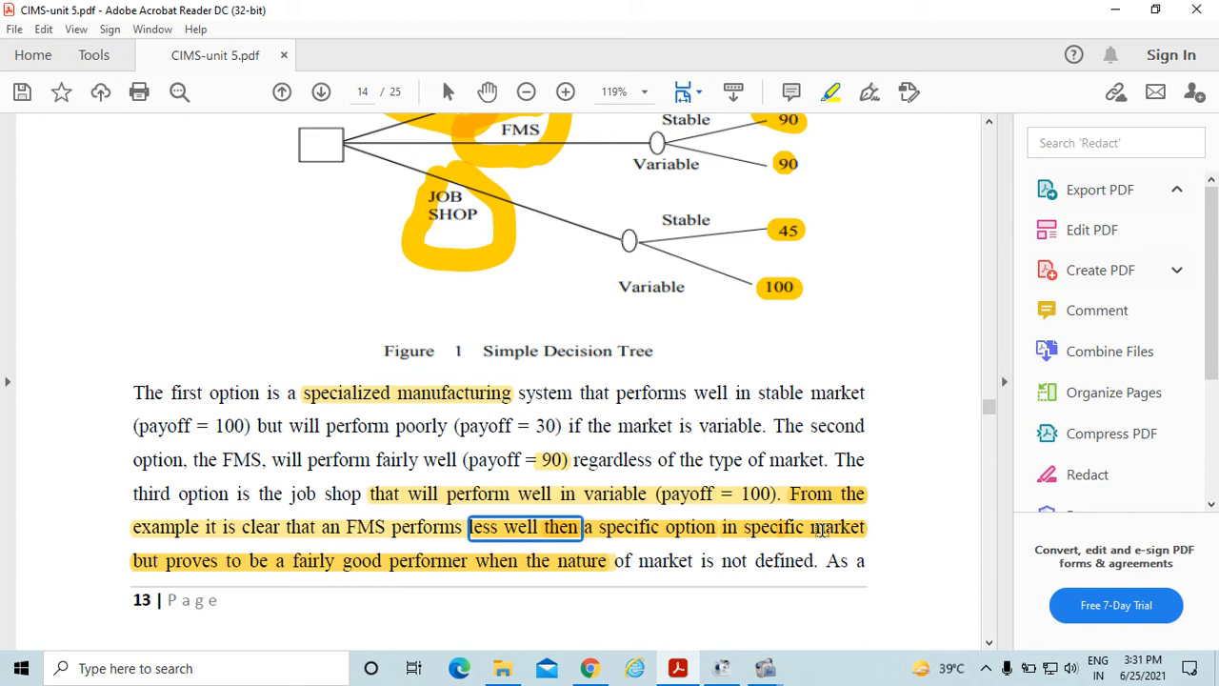
Step: Highlight the conclusion sentence about FMS being the newest wave in productivity
scroll(down, 3)
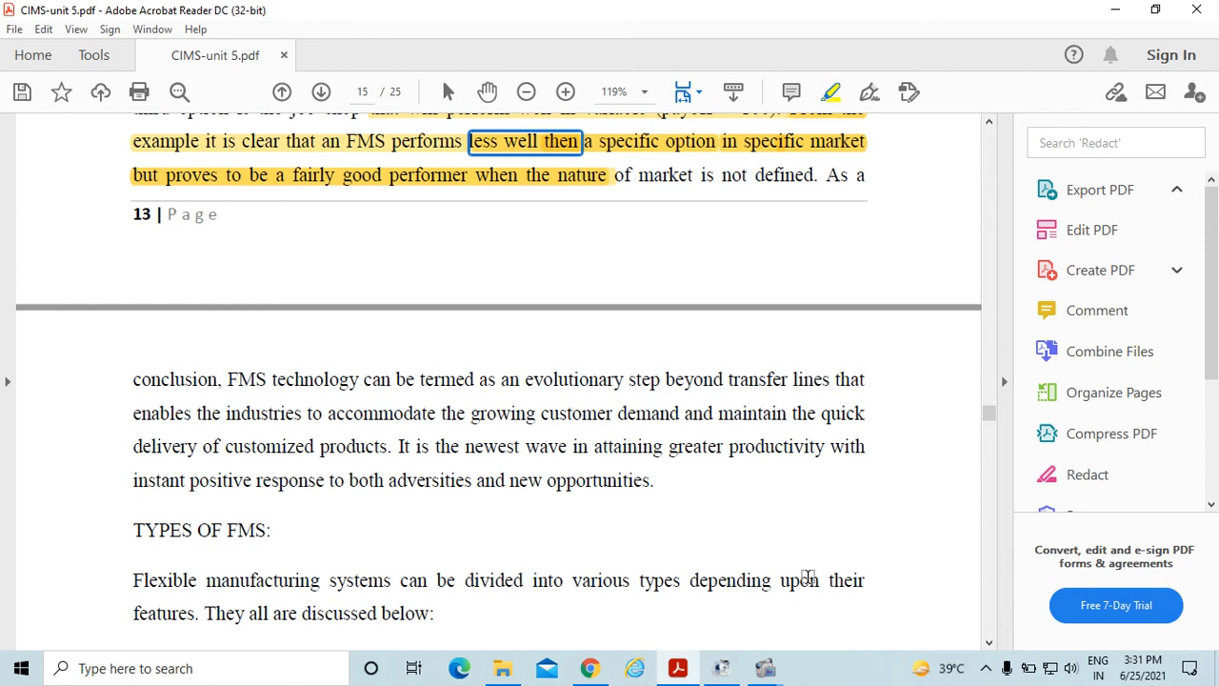
mouse_move(408, 443)
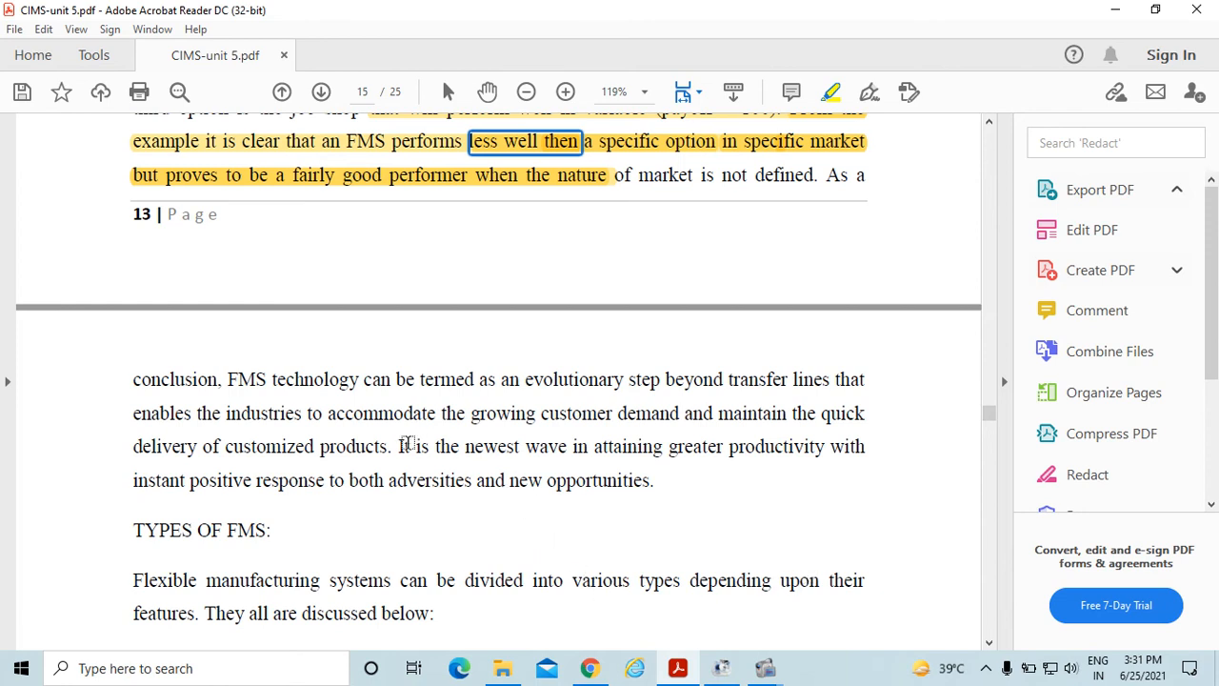
drag(399, 445, 650, 480)
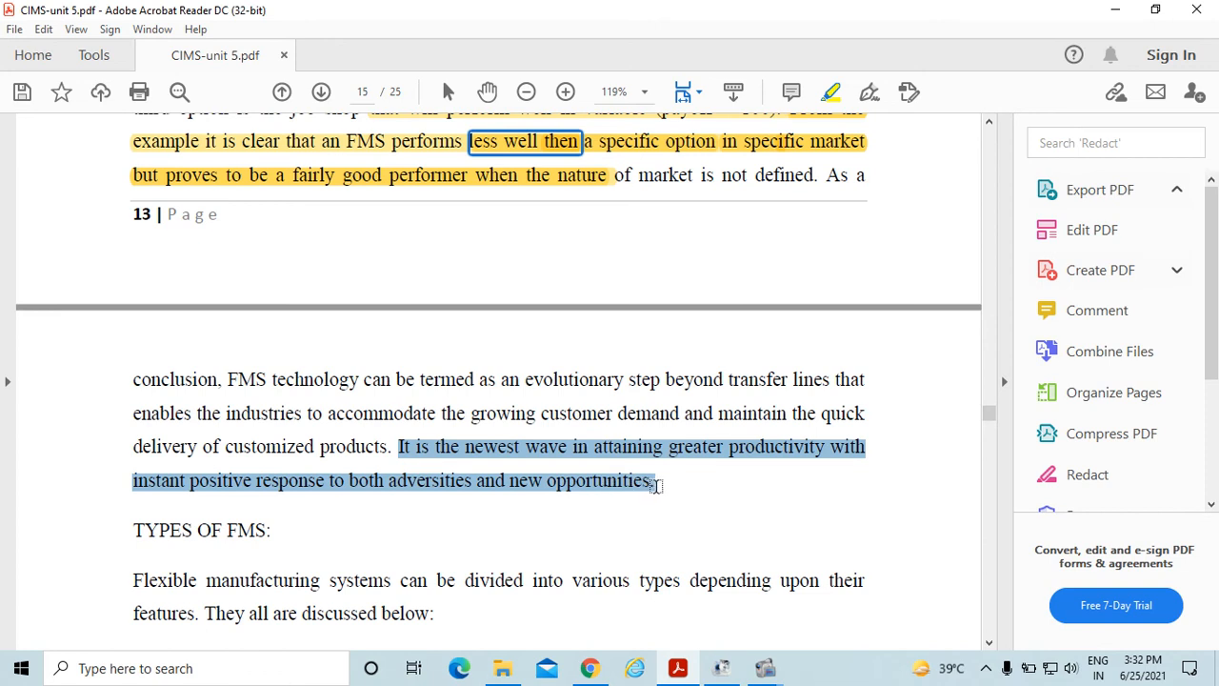
click(673, 489)
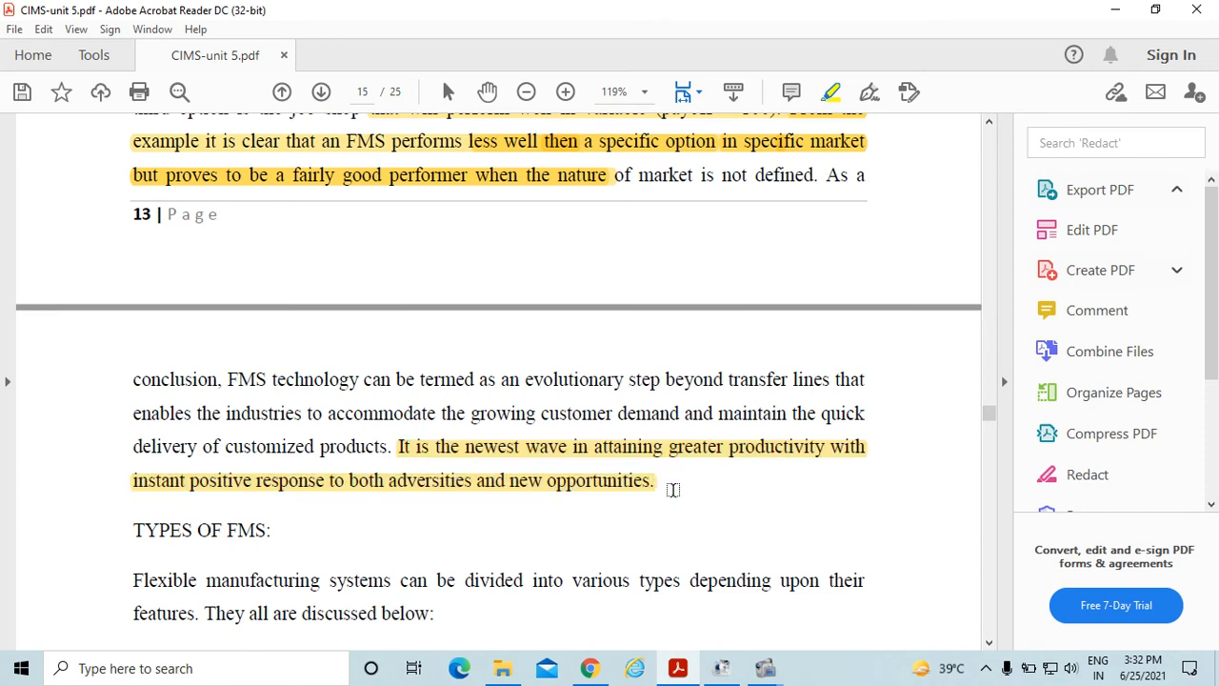
Step: Highlight the 'TYPES OF FMS' and 'DEPENDING UPON KINDS OF OPERATION' headings
scroll(down, 3)
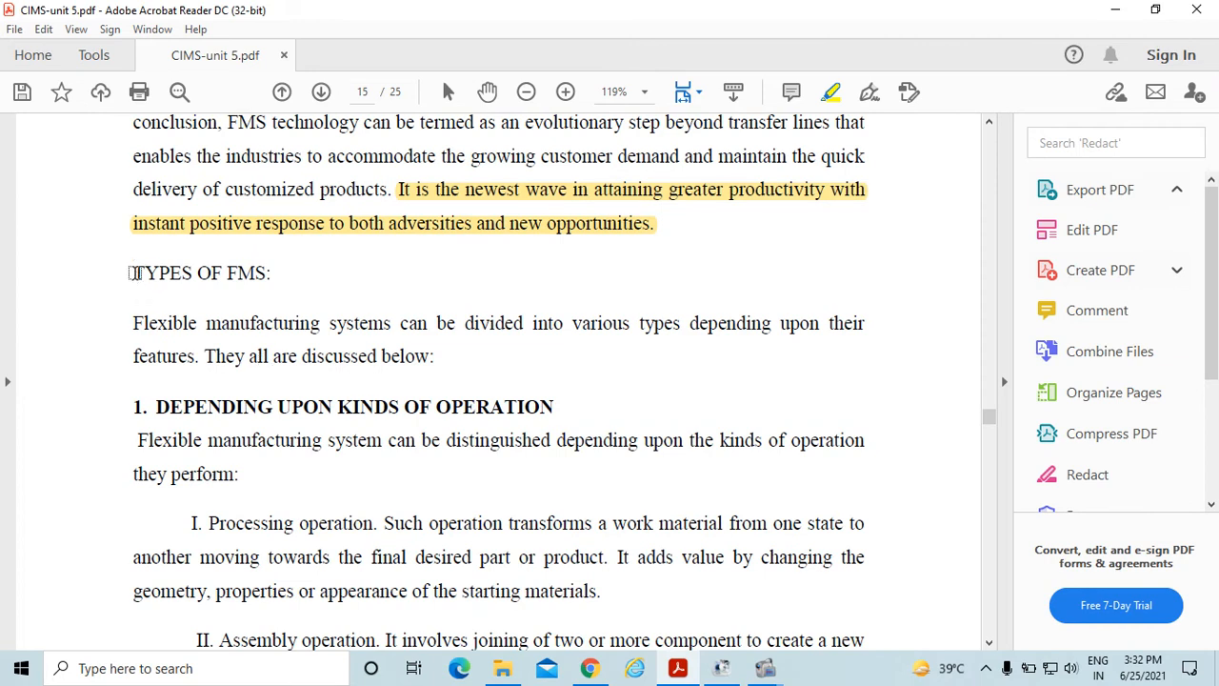
double_click(200, 273)
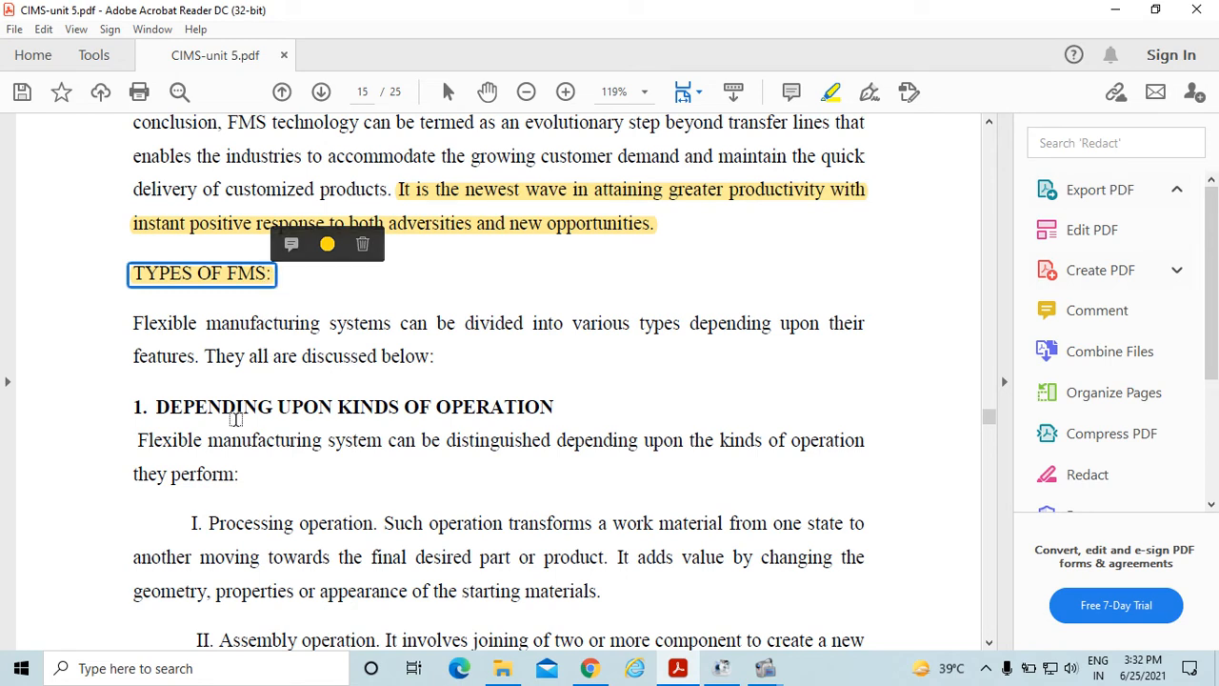
click(200, 434)
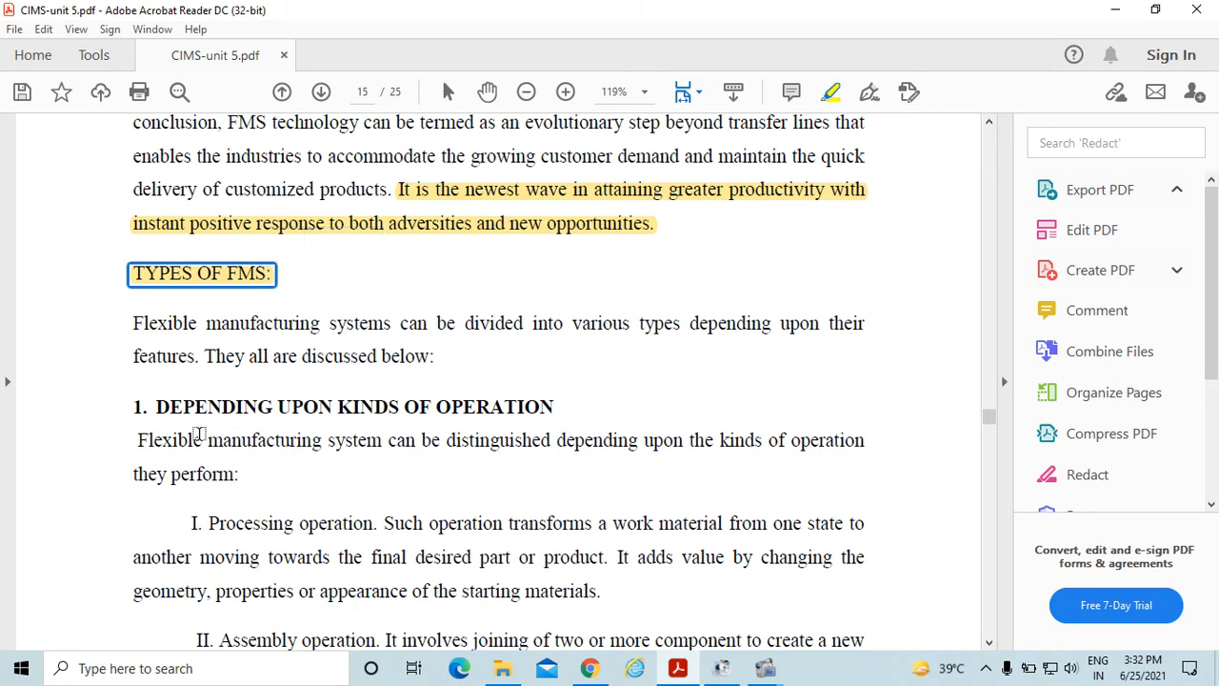
drag(133, 407, 428, 407)
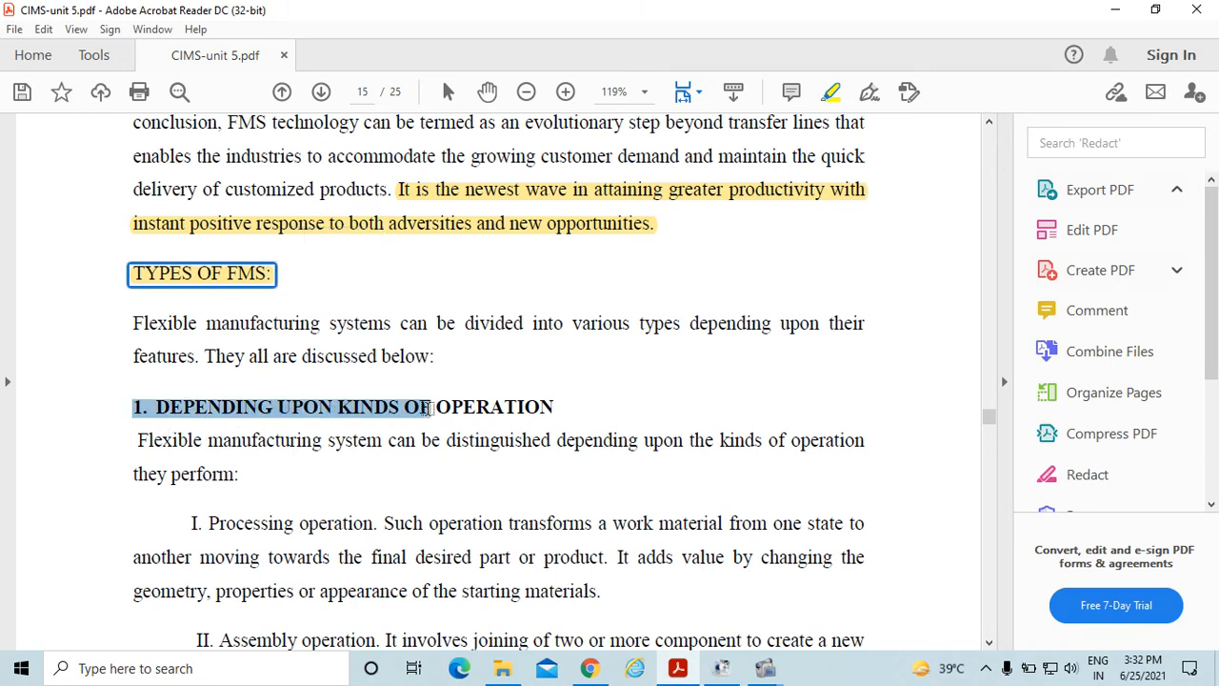
Step: Highlight the words 'Processing' and 'Assembly operation'
scroll(down, 3)
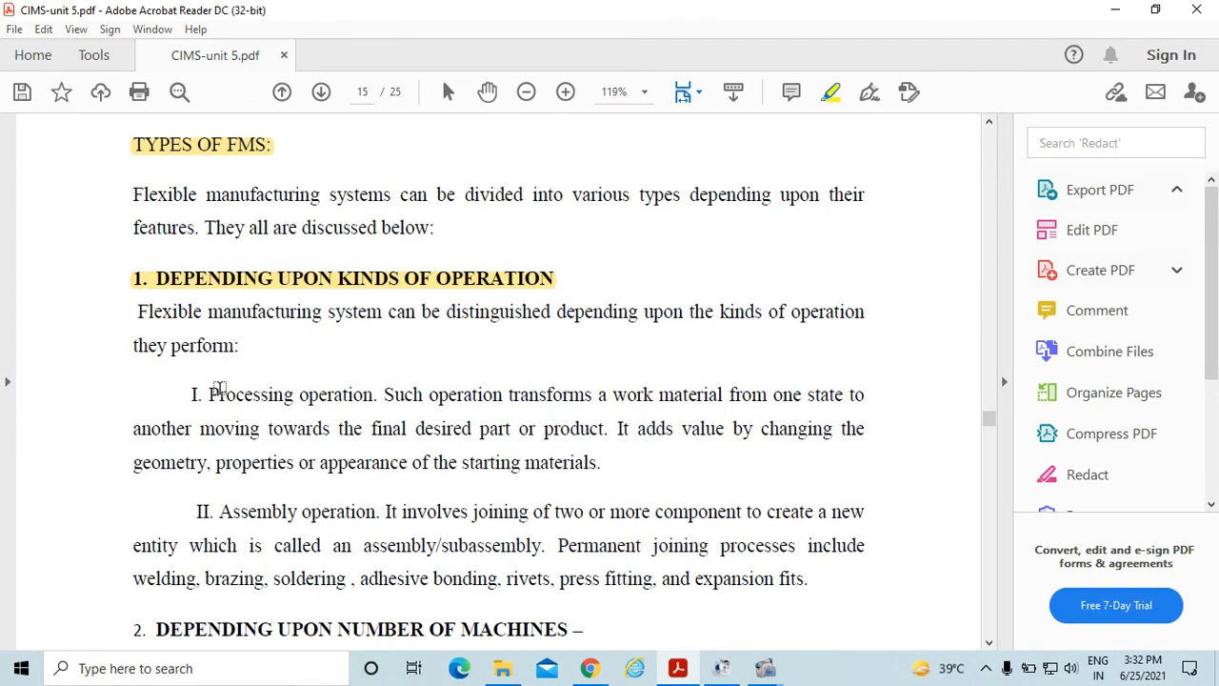
double_click(249, 395)
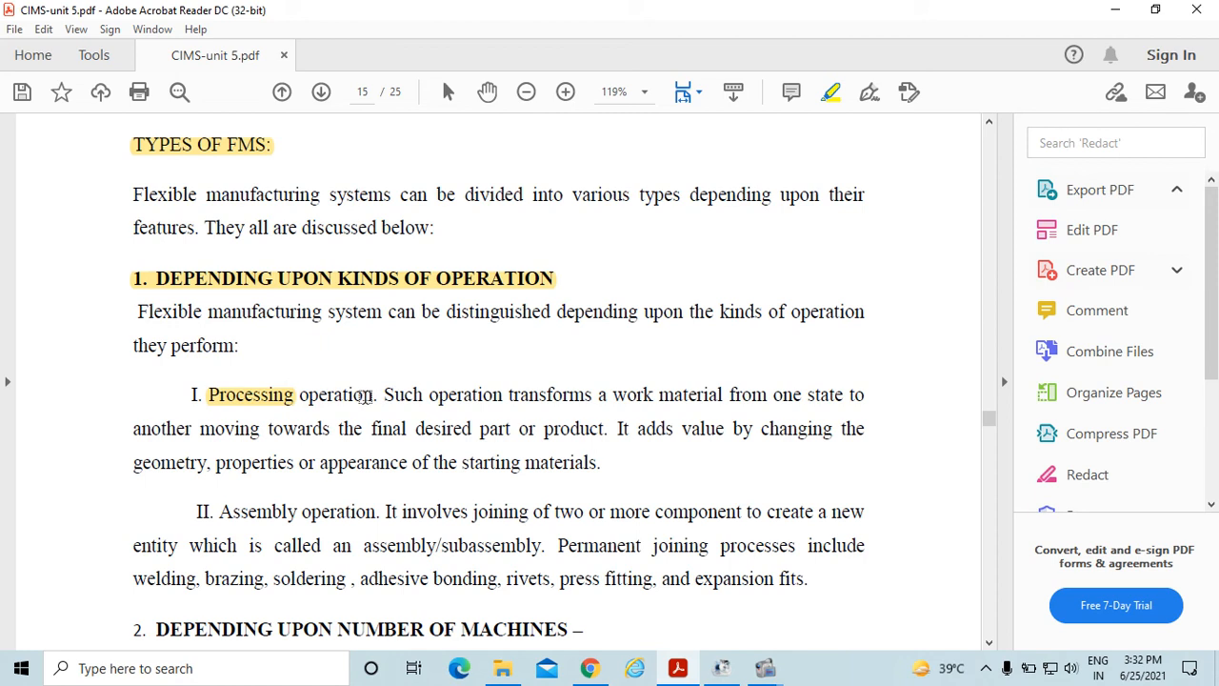
double_click(245, 511)
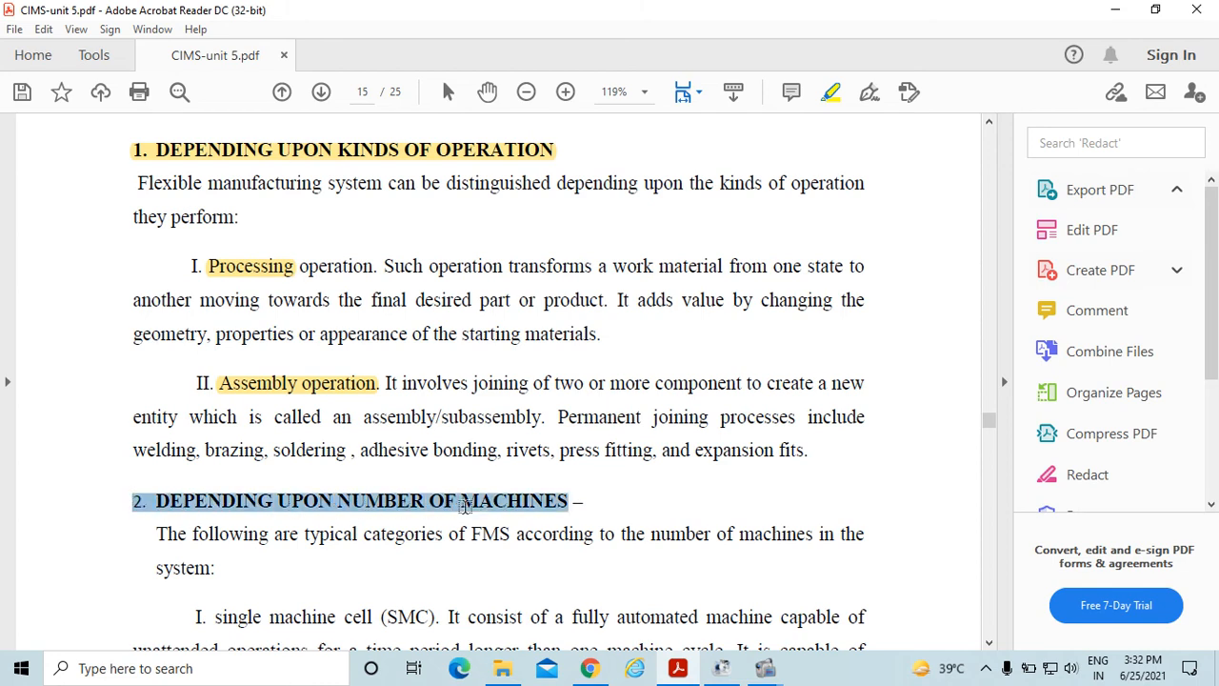
Step: Highlight the type names single machine cell (SMC), Flexible manufacturing cell (FMC), and FMS
scroll(down, 3)
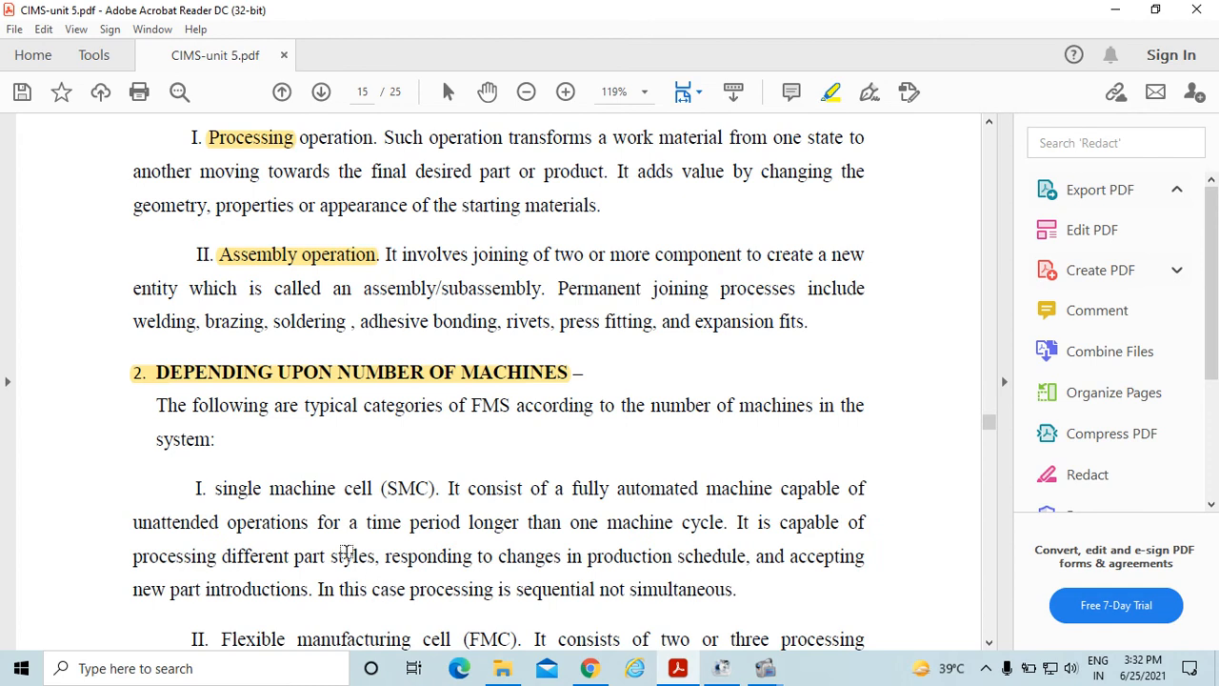
drag(213, 488, 433, 488)
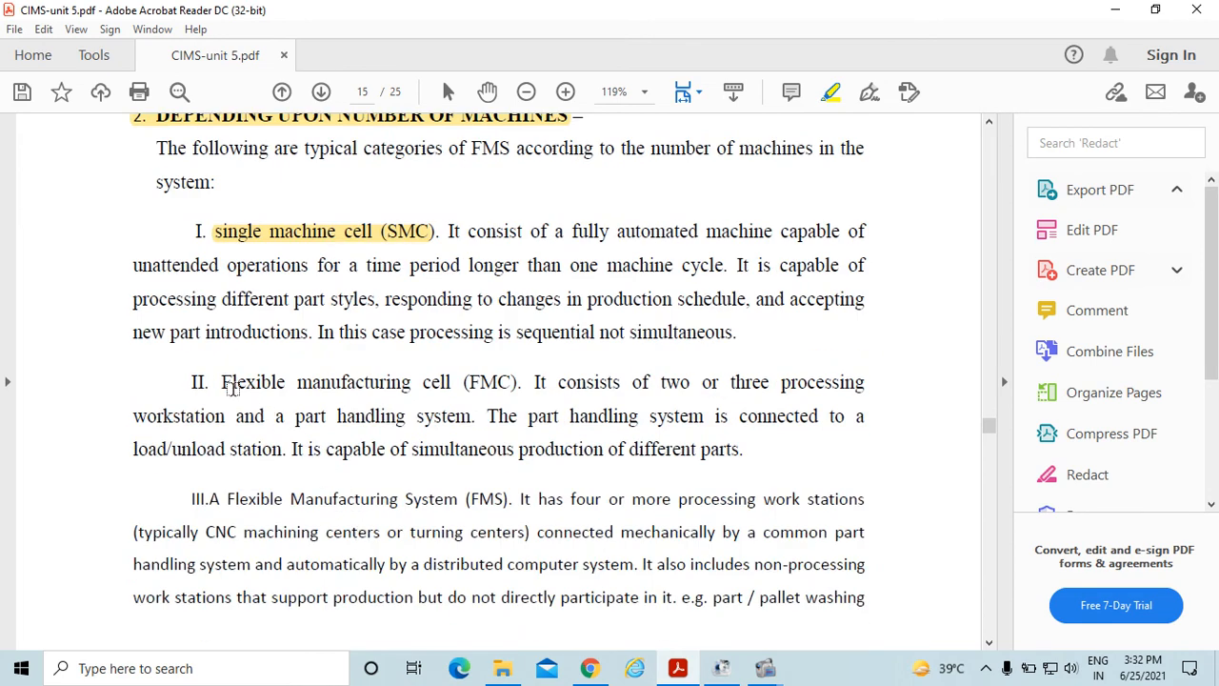
drag(221, 382, 518, 382)
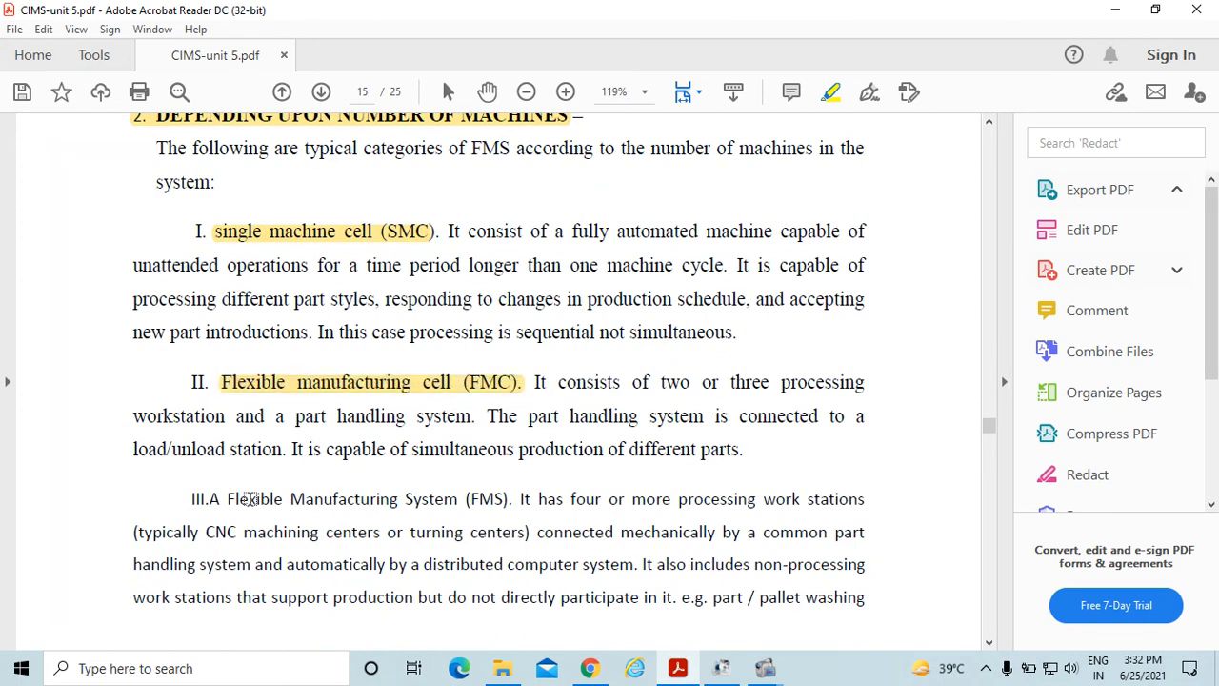
drag(227, 498, 511, 498)
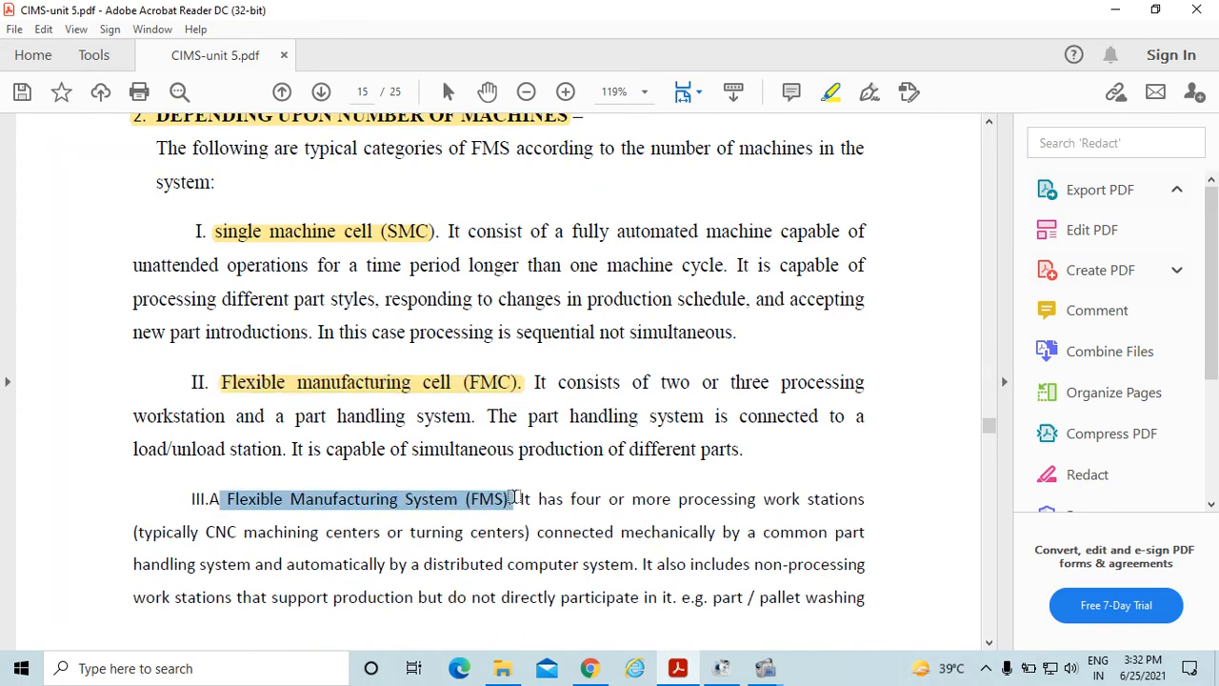
Step: Highlight the 'Dedicated FMS' type name on page 16
scroll(down, 3)
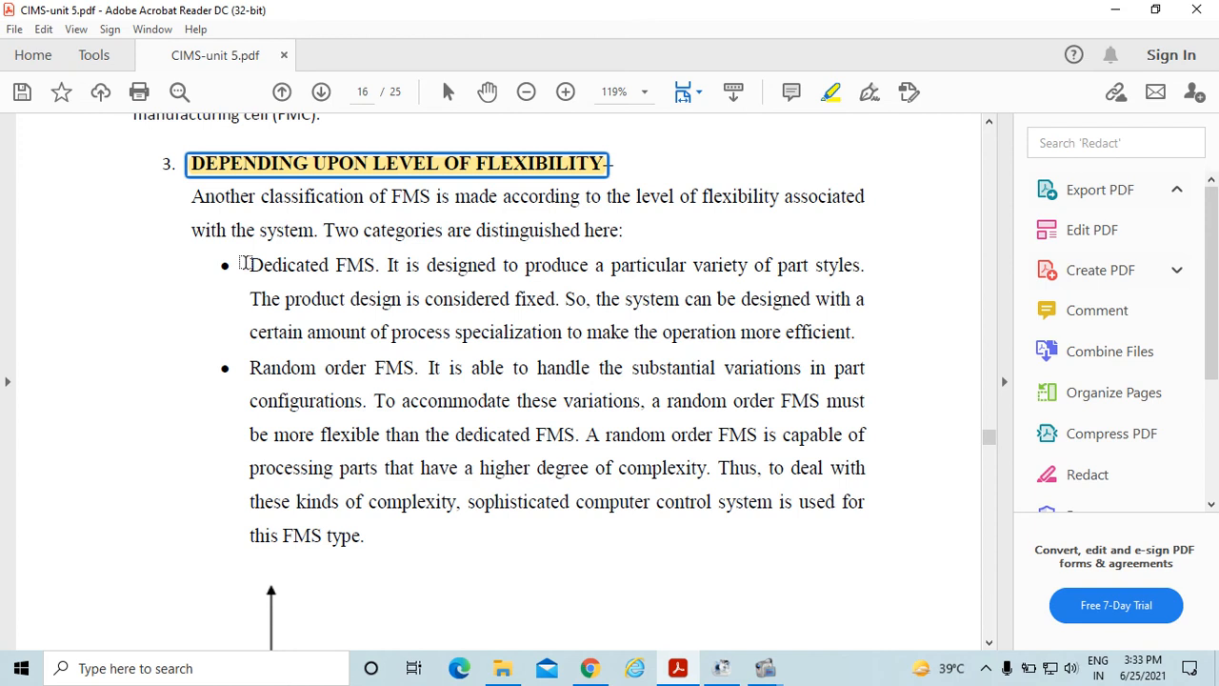
double_click(312, 265)
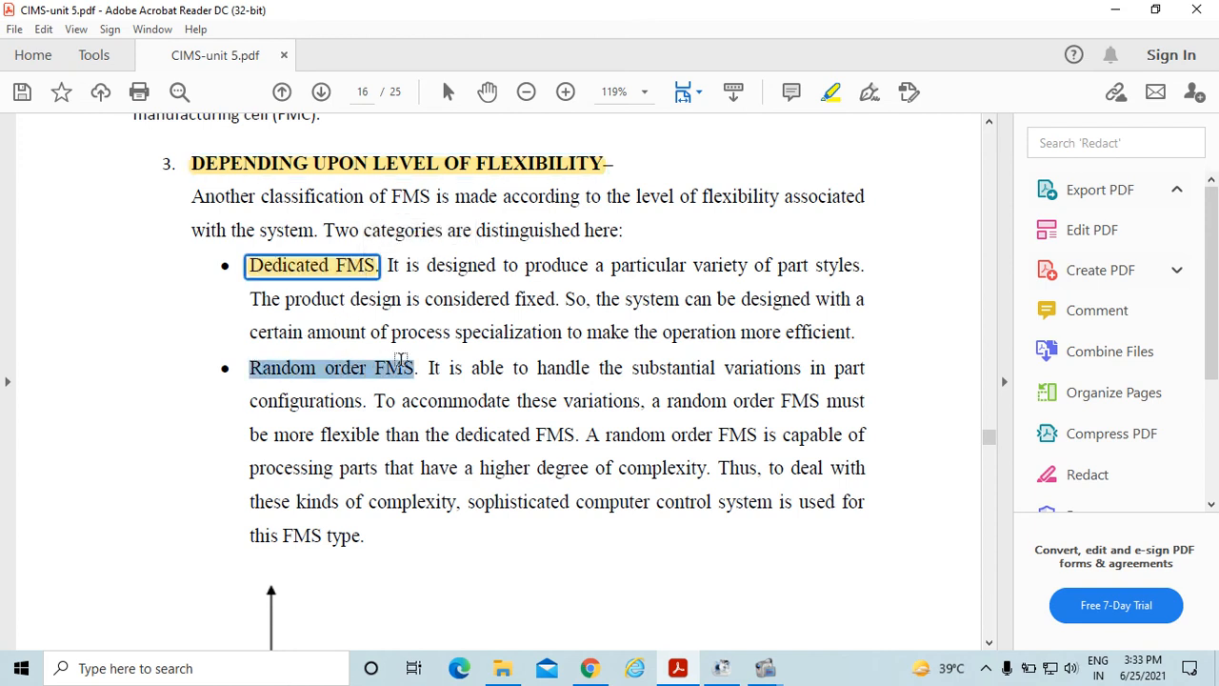
scroll(down, 3)
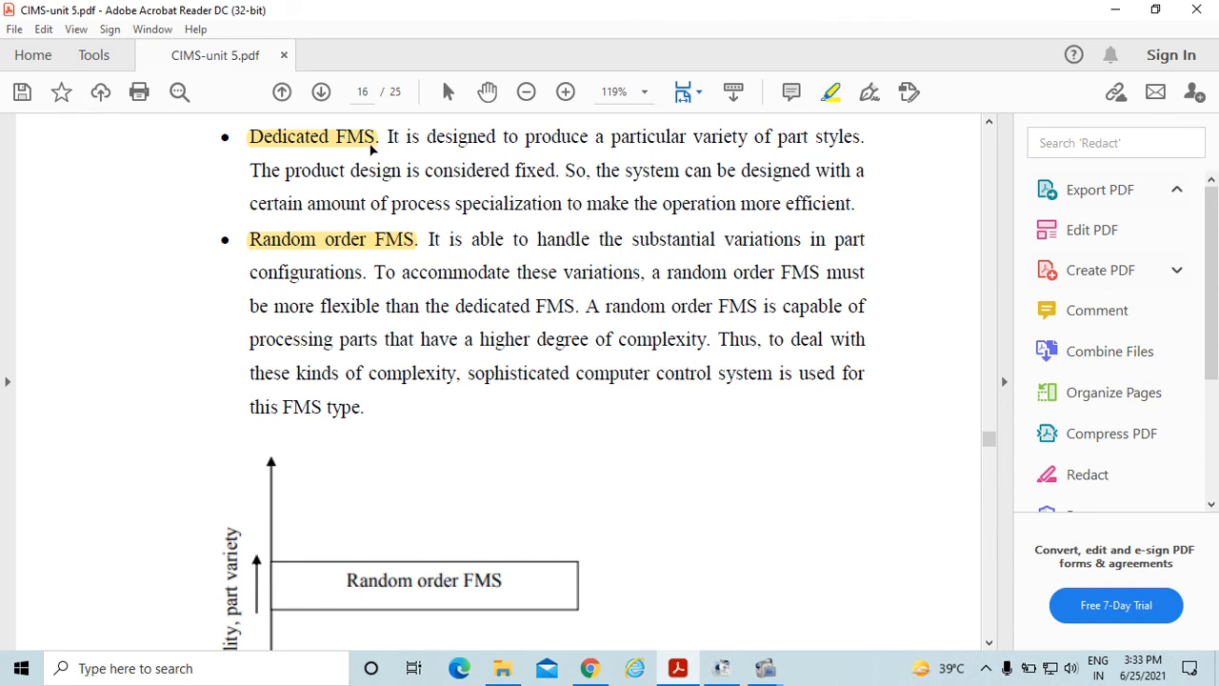
Step: Highlight the two Dedicated FMS sentences and 'A random order FMS is capable… complexity.'
drag(386, 136, 684, 136)
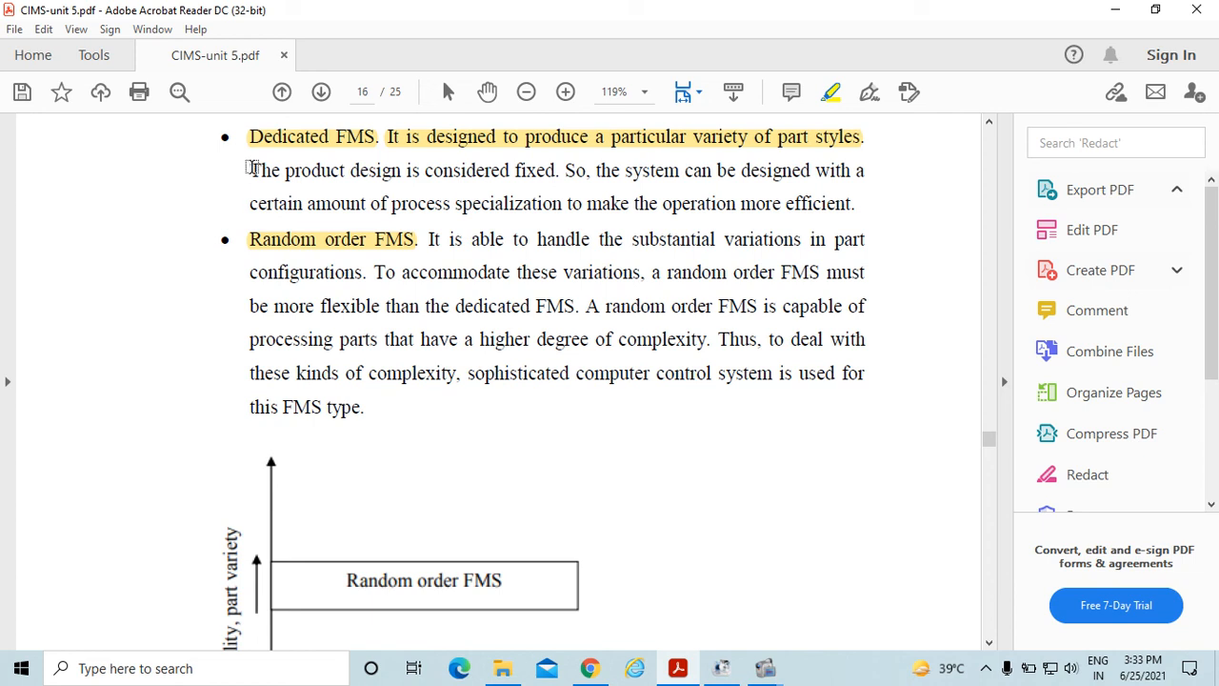
drag(250, 170, 555, 170)
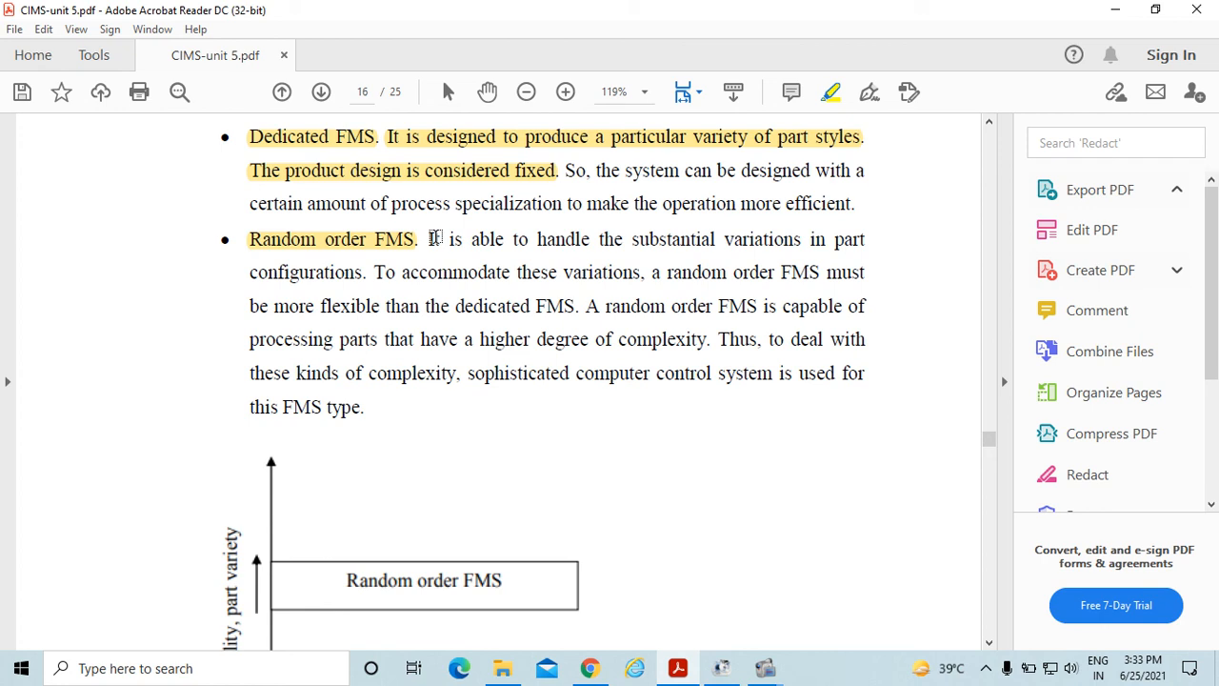
mouse_move(426, 236)
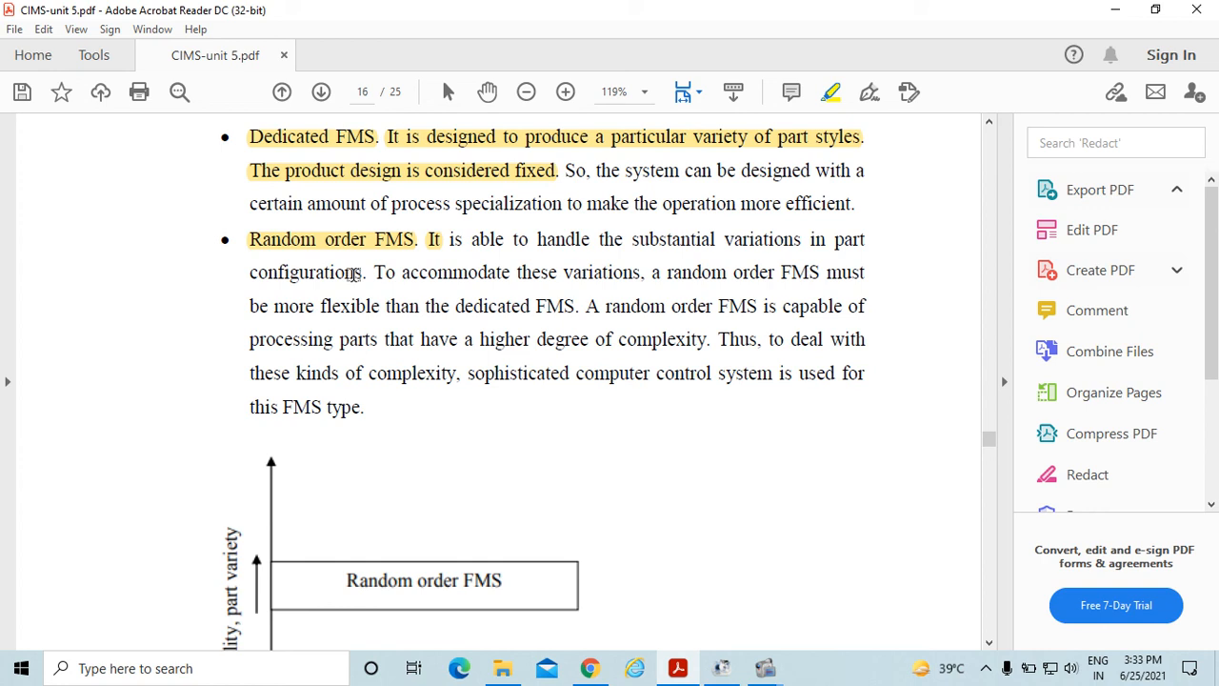
mouse_move(349, 306)
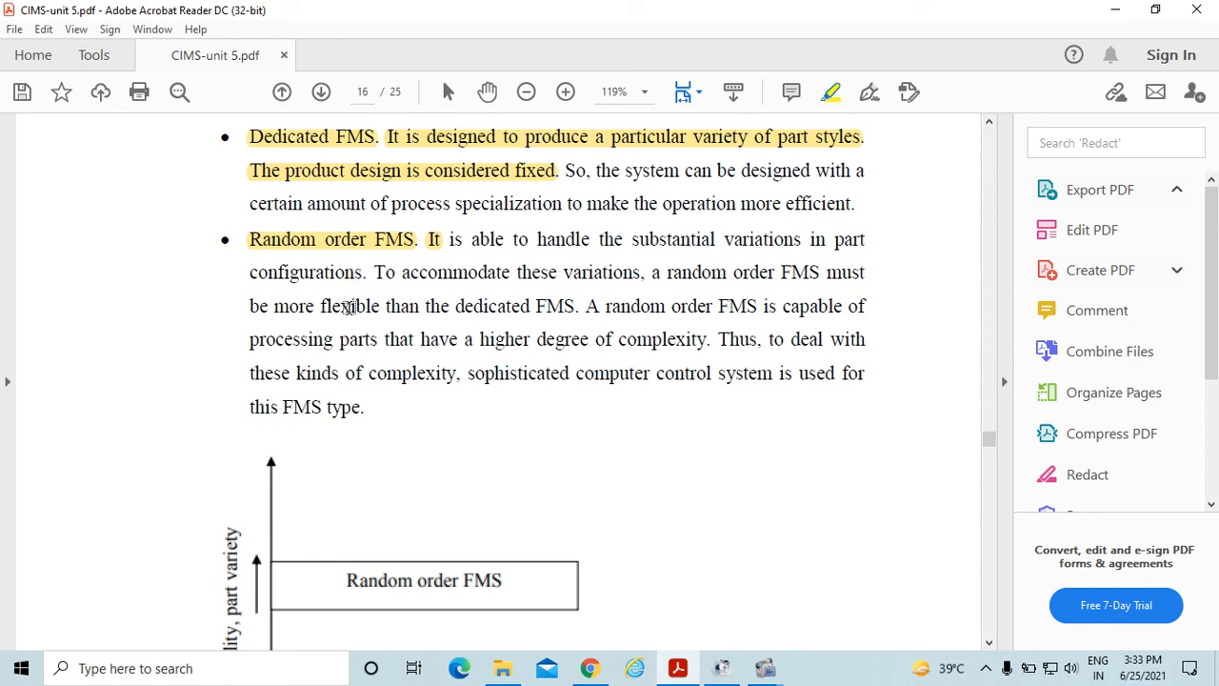
mouse_move(569, 313)
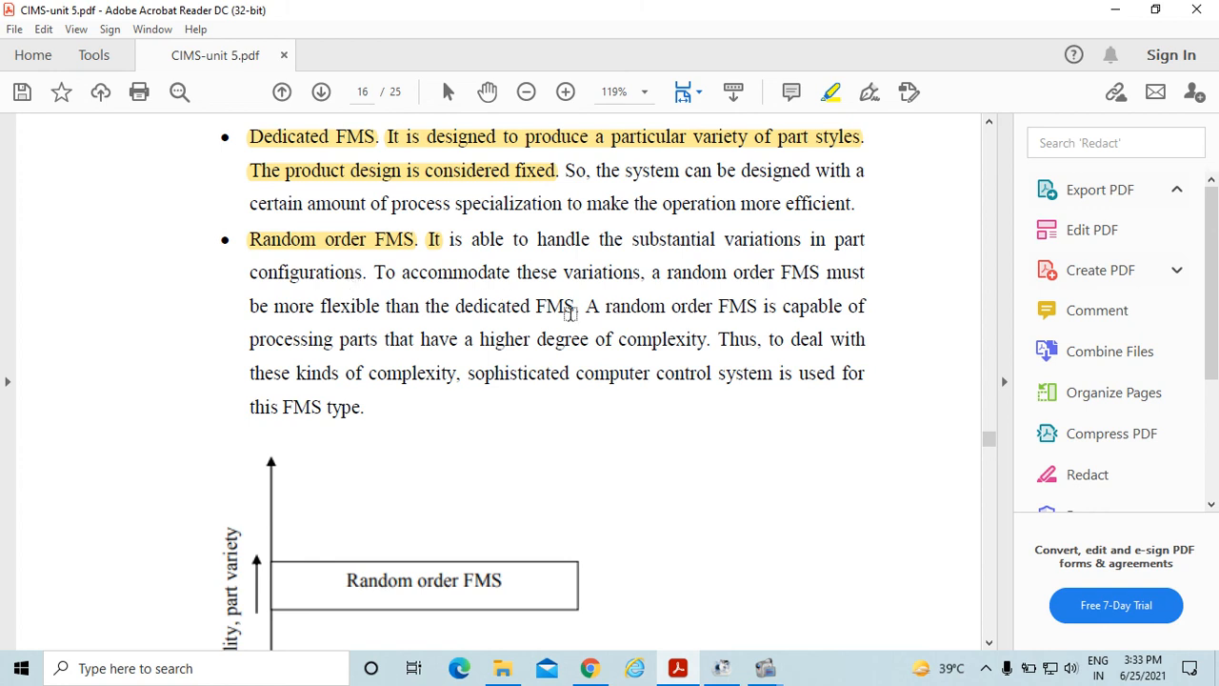
drag(586, 305, 843, 306)
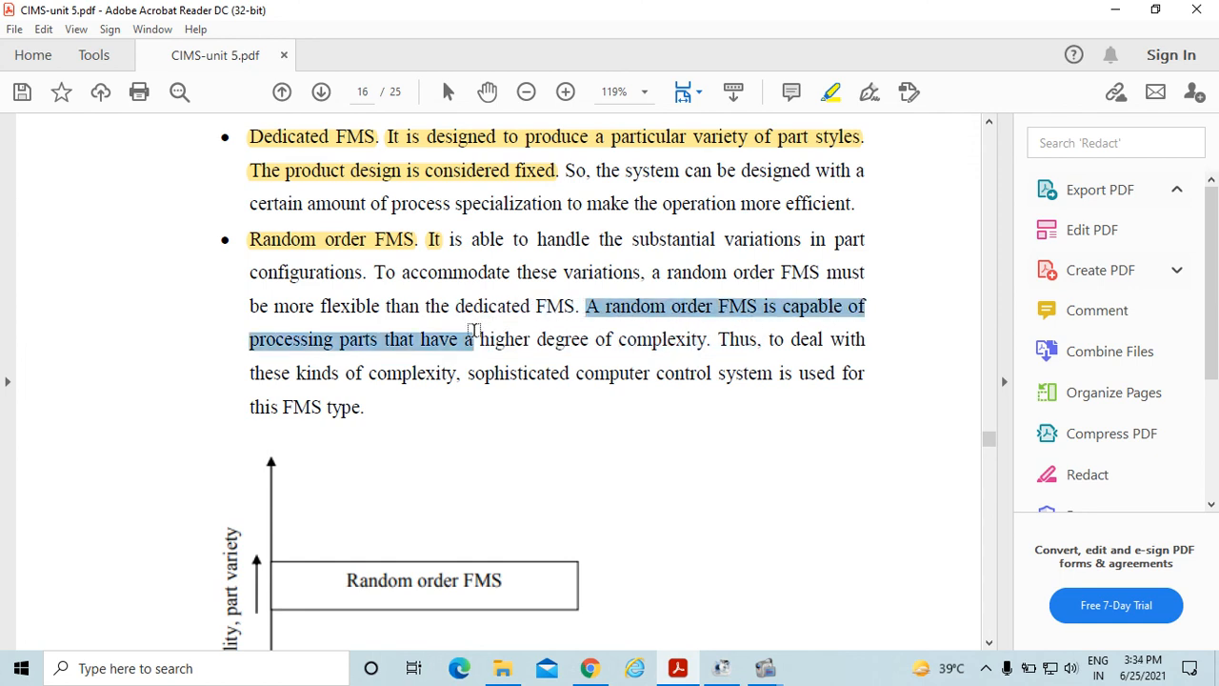
drag(475, 339, 710, 339)
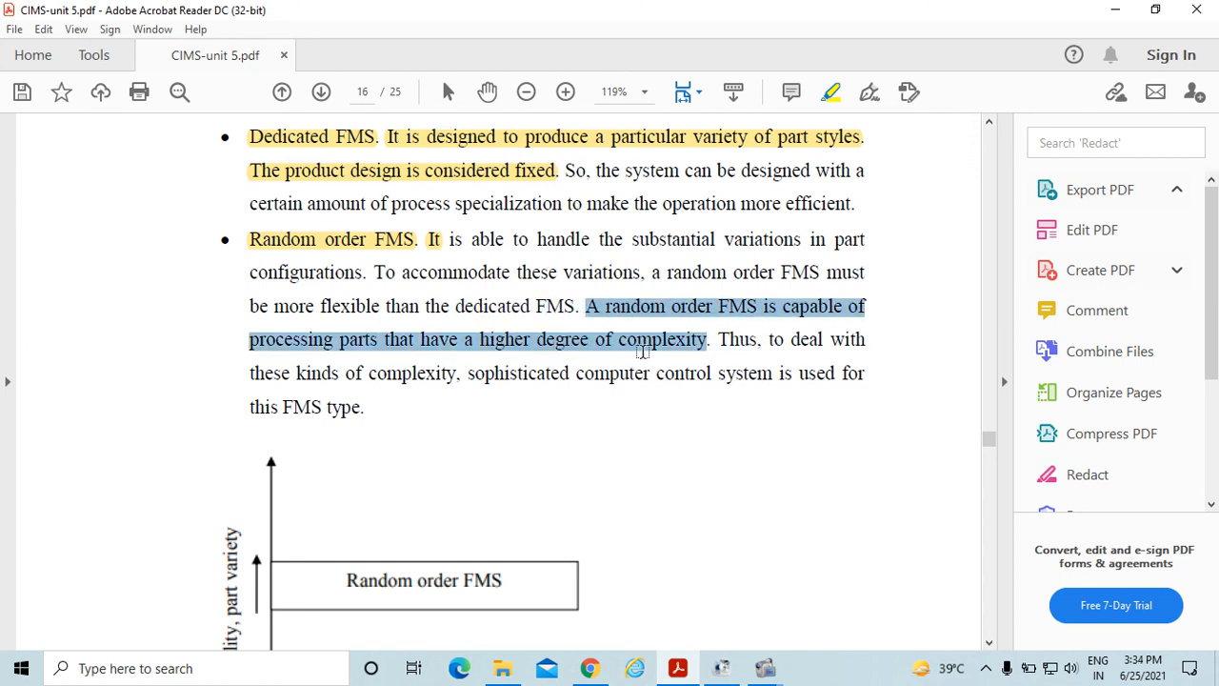
click(830, 92)
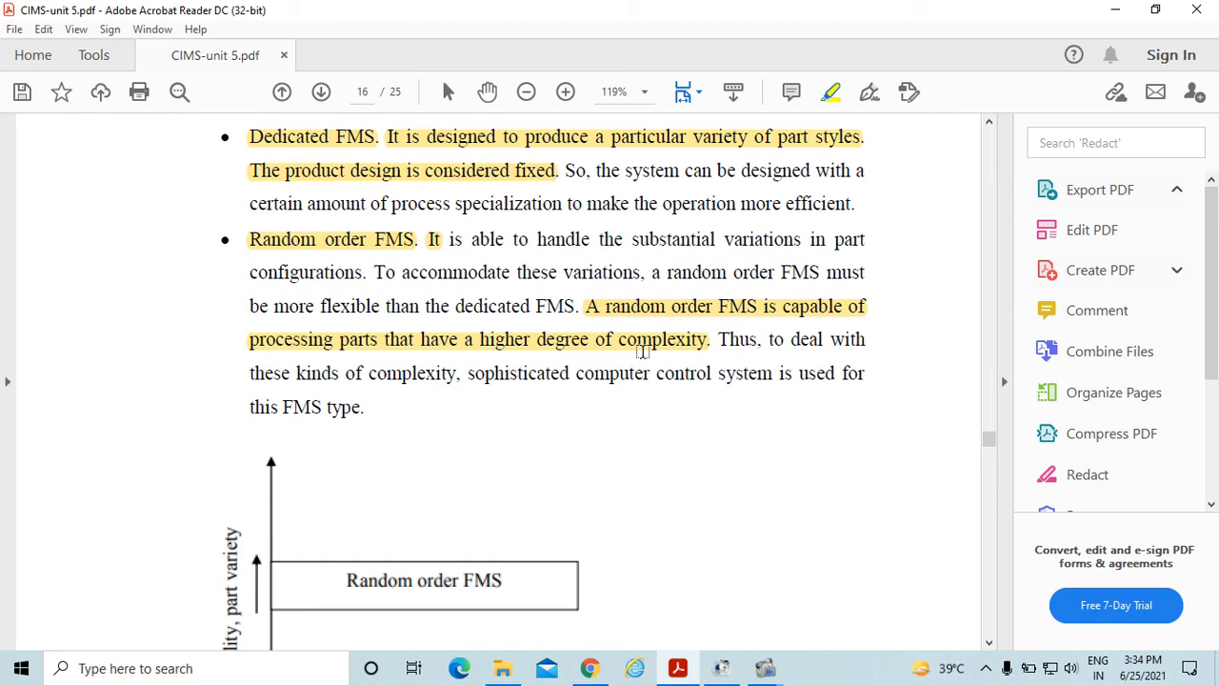
mouse_move(494, 443)
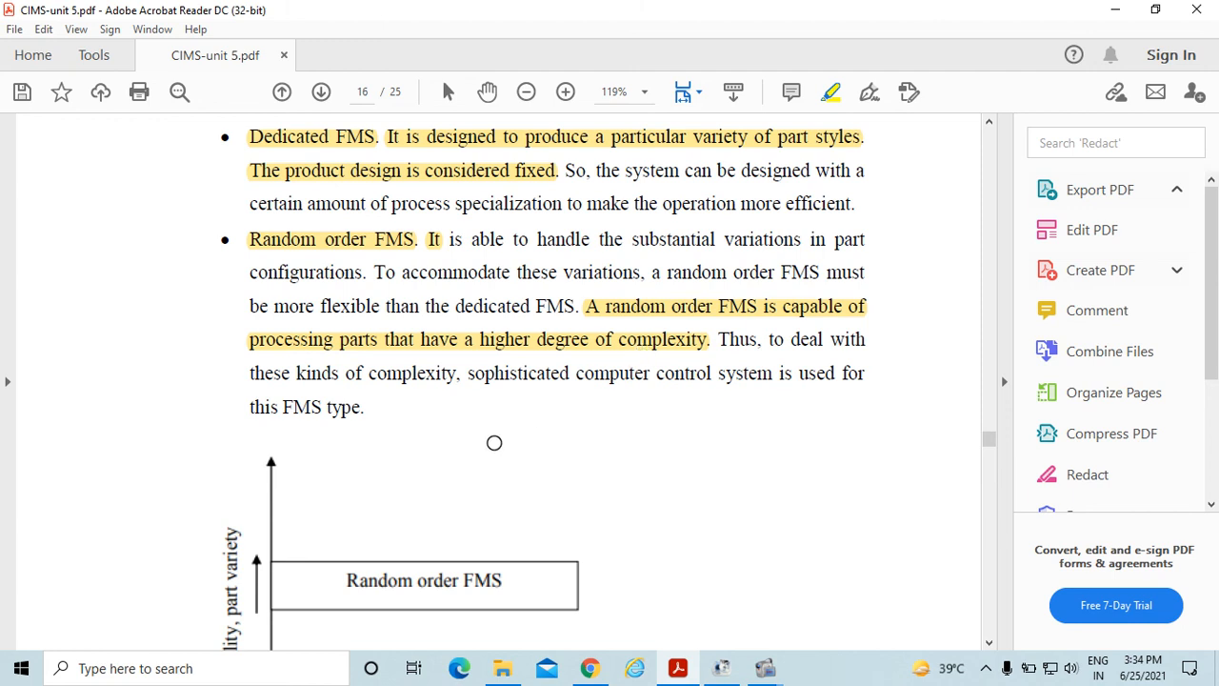
scroll(down, 3)
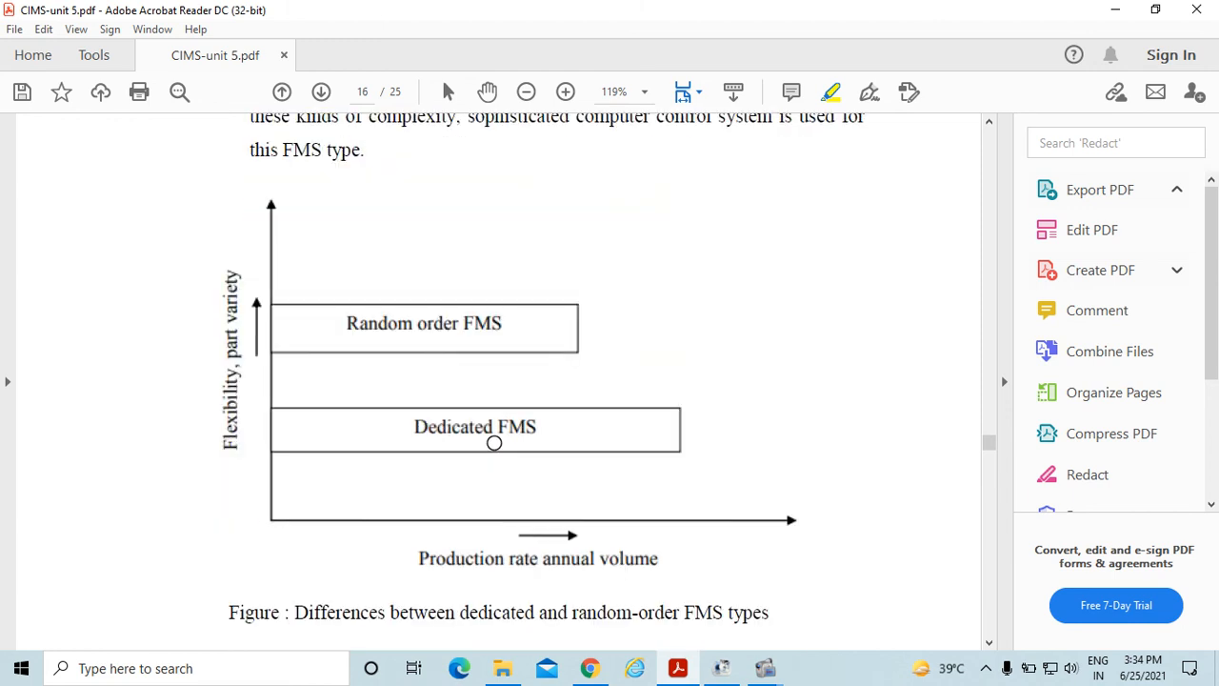